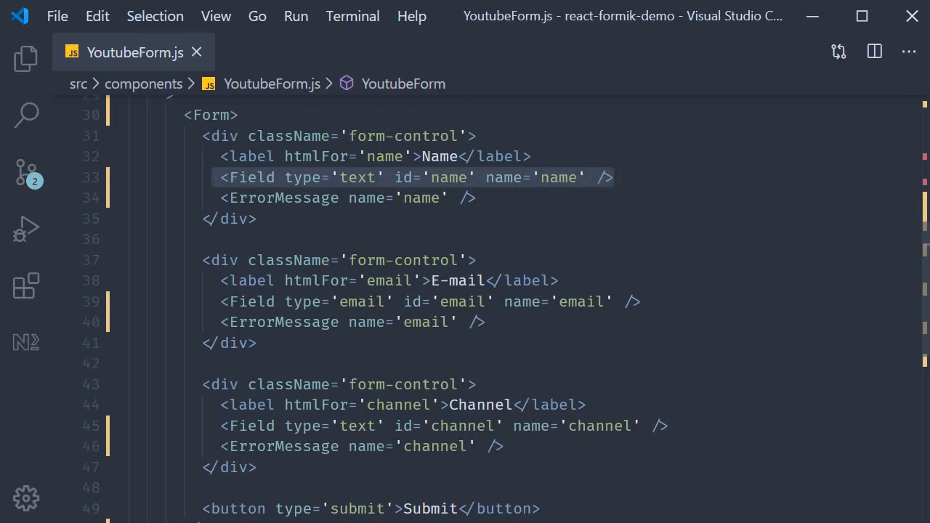
# Add placeholder='Youtube channel name' to the channel Field and save the file
pyautogui.click(613, 177)
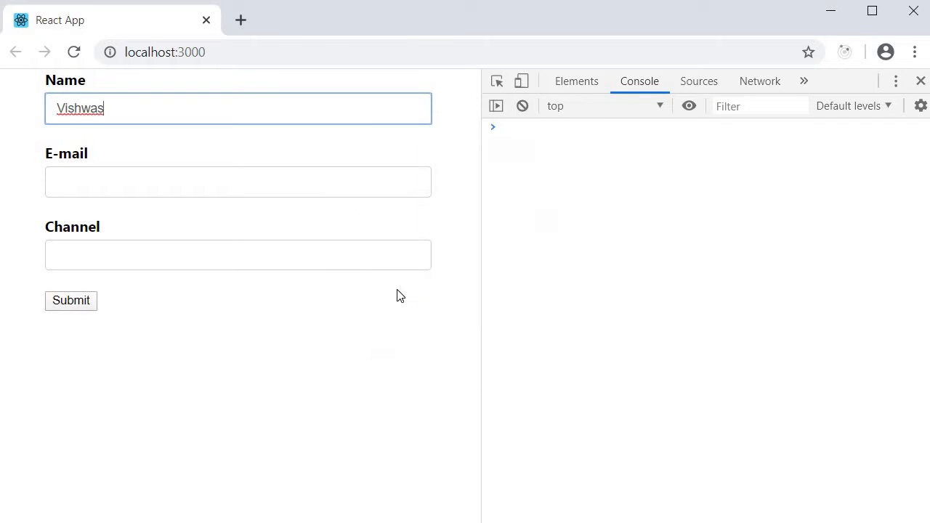
pyautogui.click(575, 81)
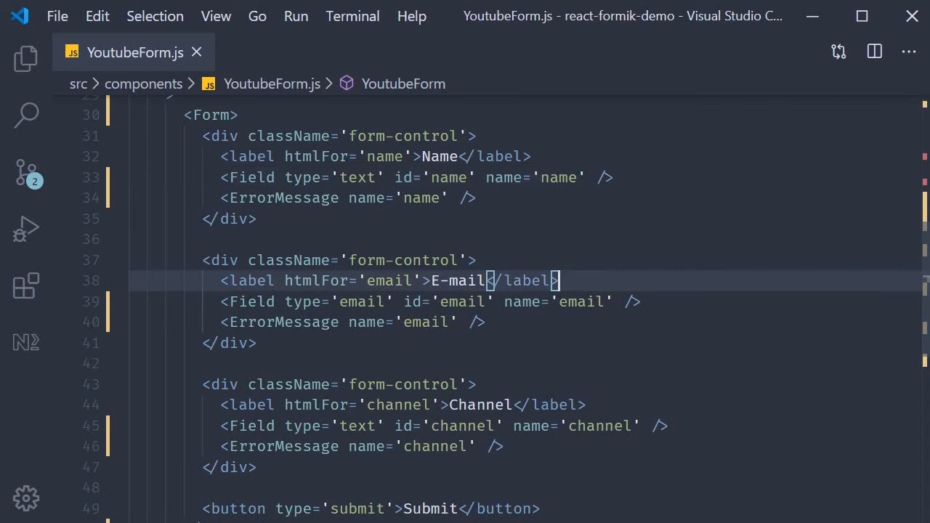
pyautogui.scroll(-3)
pyautogui.write('place ')
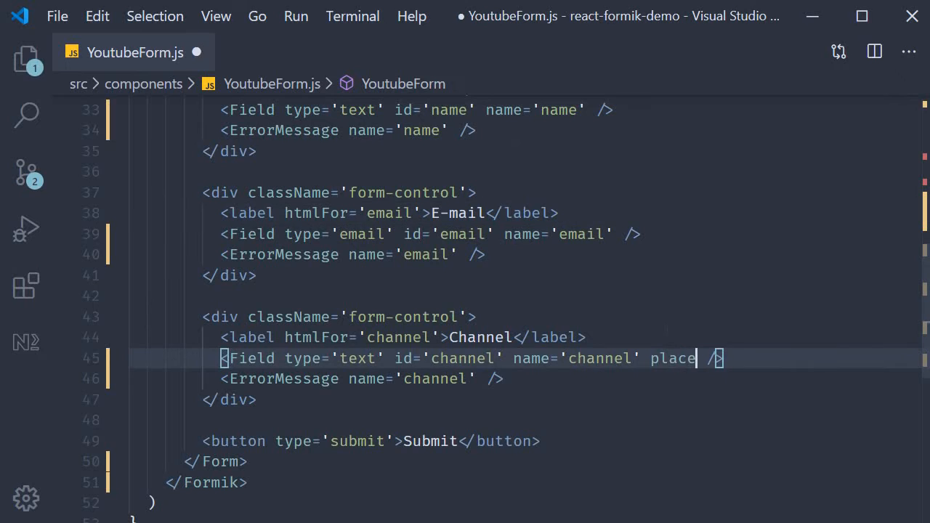
pyautogui.write("holder='Y'")
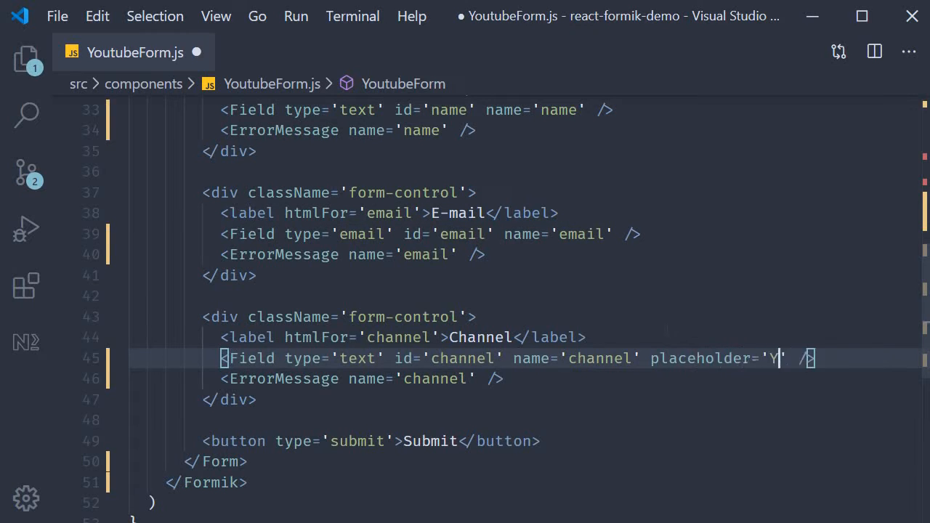
pyautogui.write("outube channel name'")
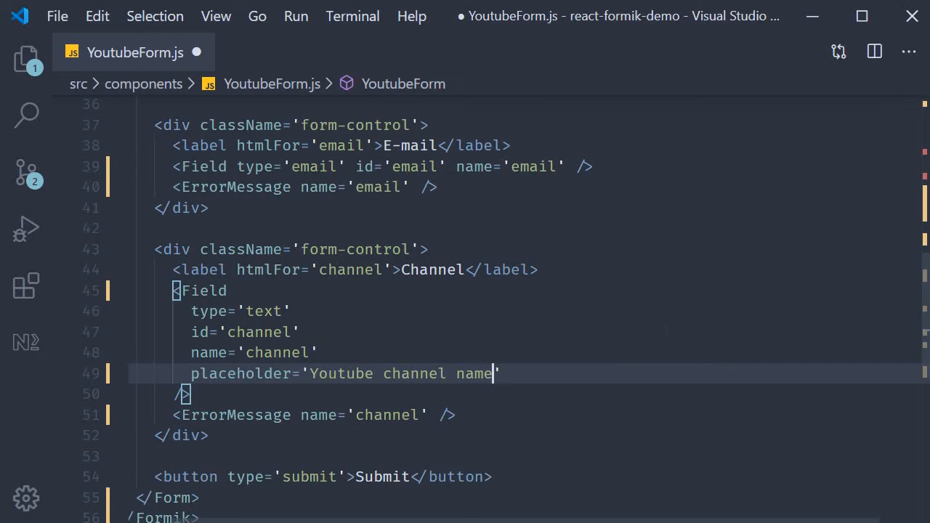
pyautogui.press('ctrl+s')
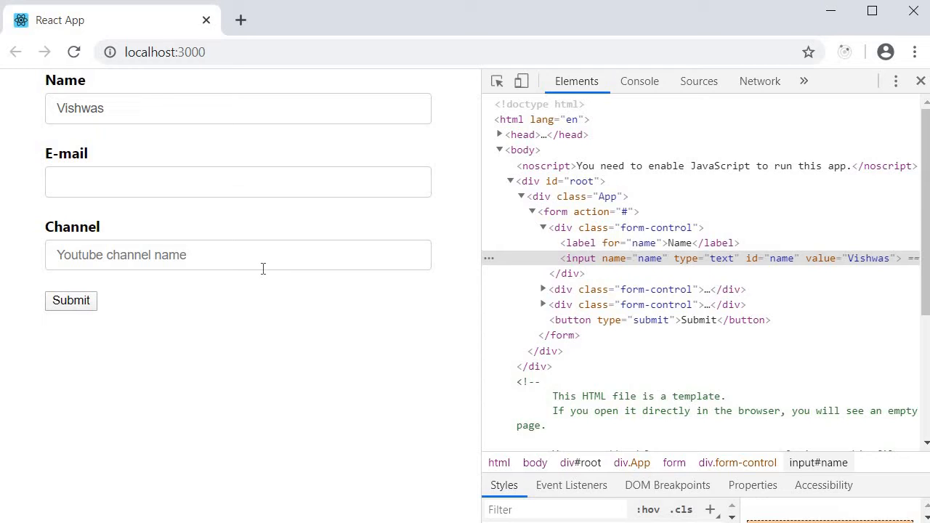
pyautogui.moveTo(427, 468)
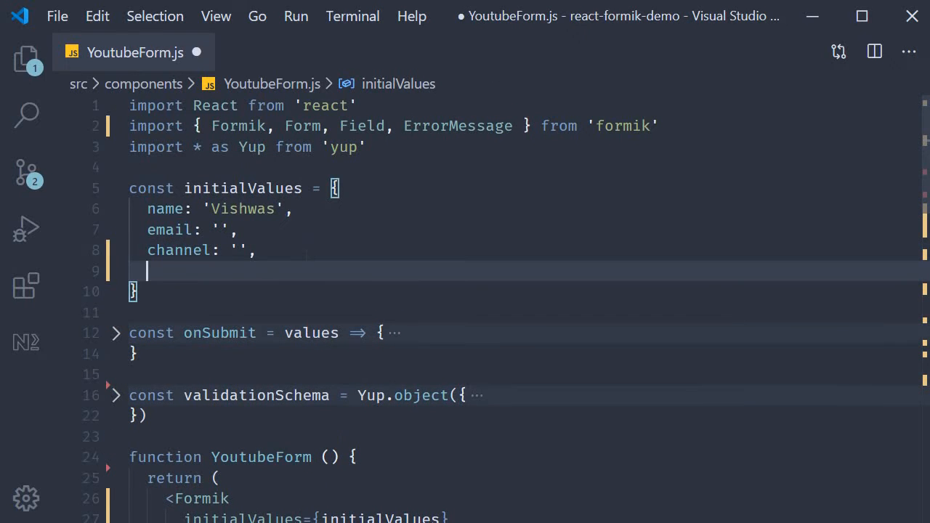
# Add a comments: '' entry to the form's initialValues
pyautogui.write('commenst')
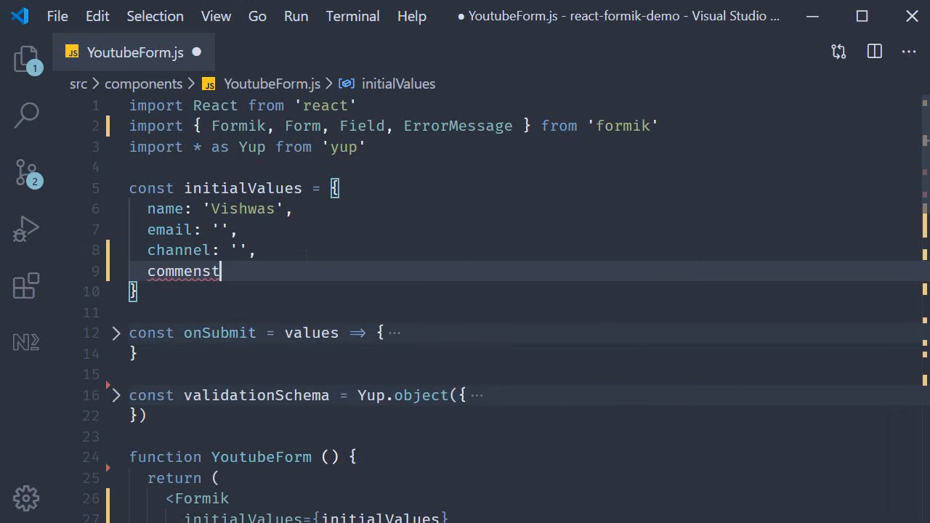
pyautogui.write(':')
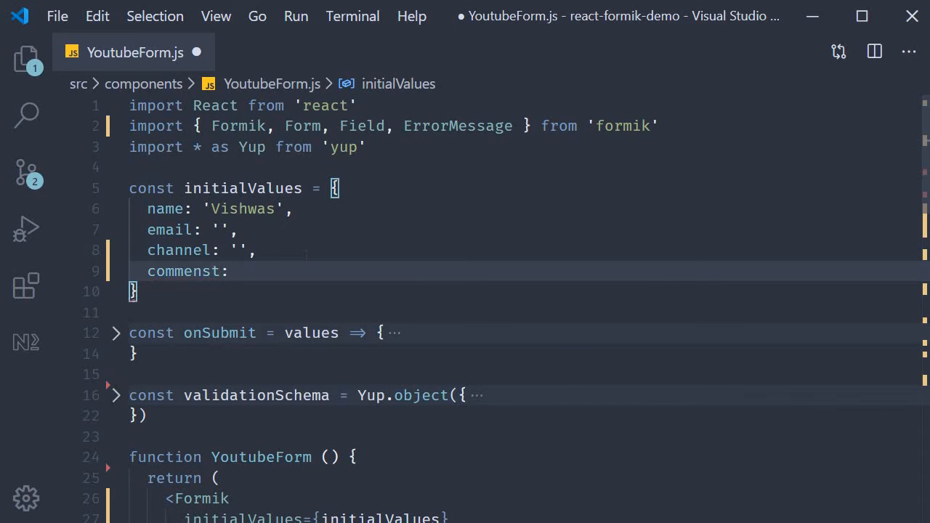
pyautogui.write("''")
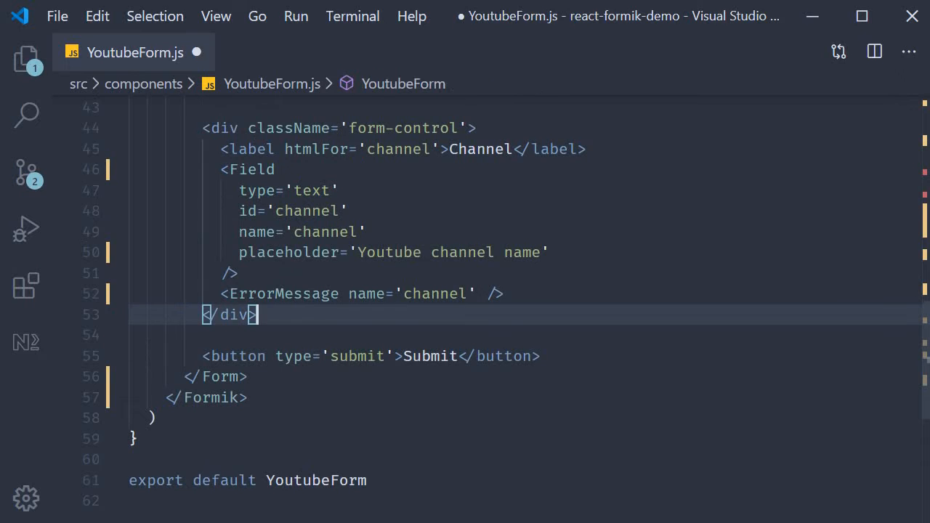
# Add a form-control div with a Comments label (htmlFor='comments')
pyautogui.write("<div className=''>")
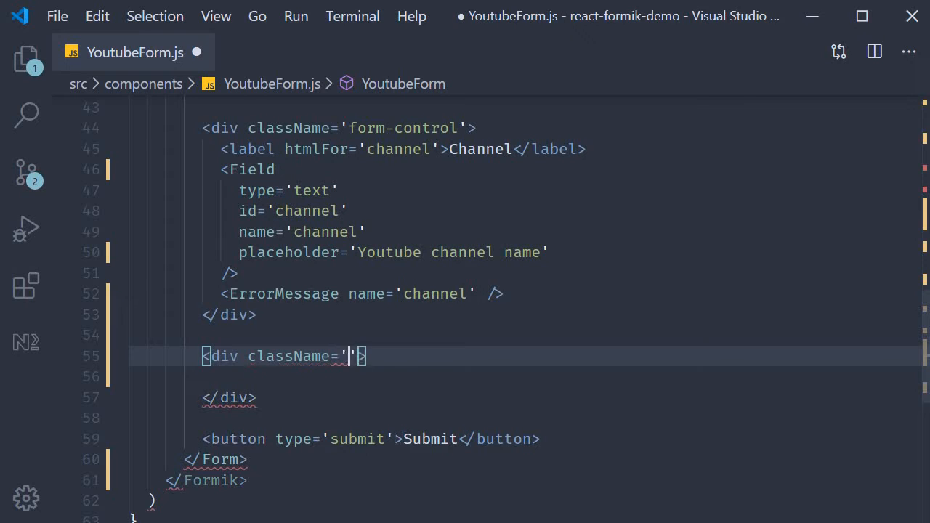
pyautogui.write('form-control')
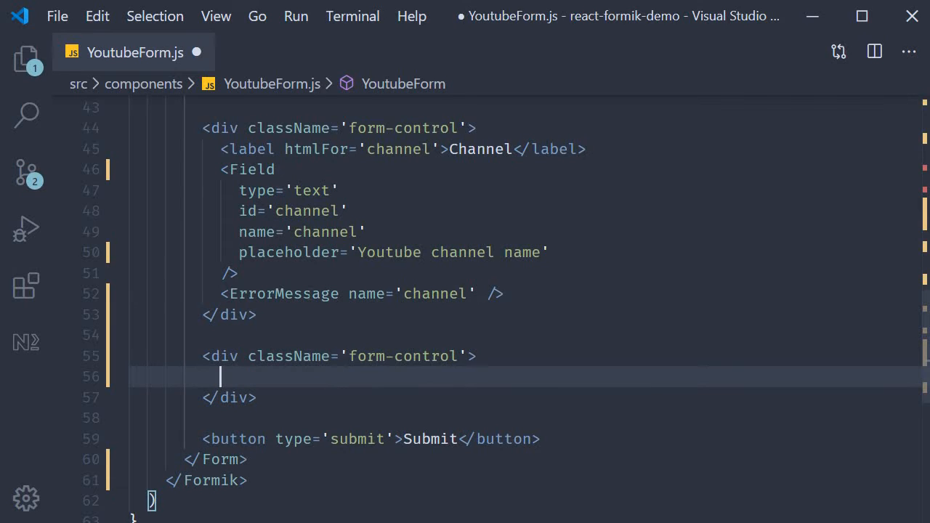
pyautogui.write('label')
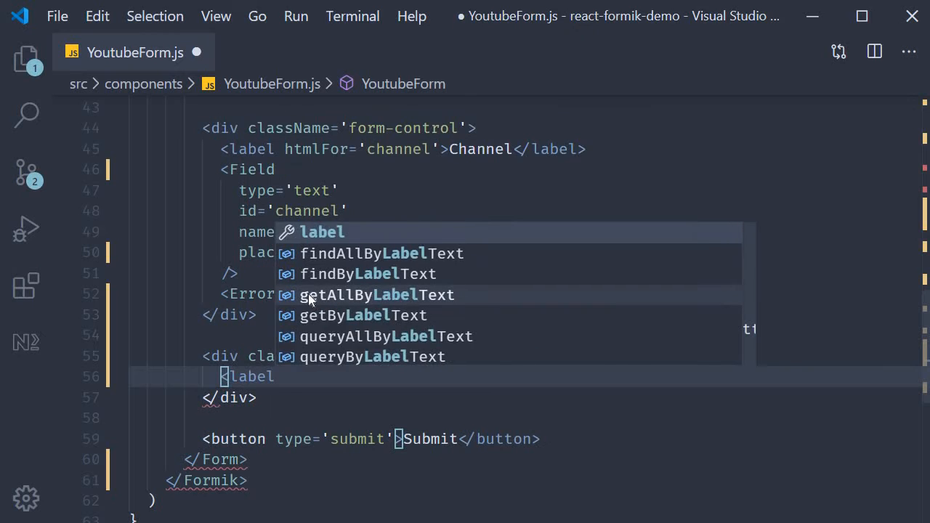
pyautogui.write('Comments</label>')
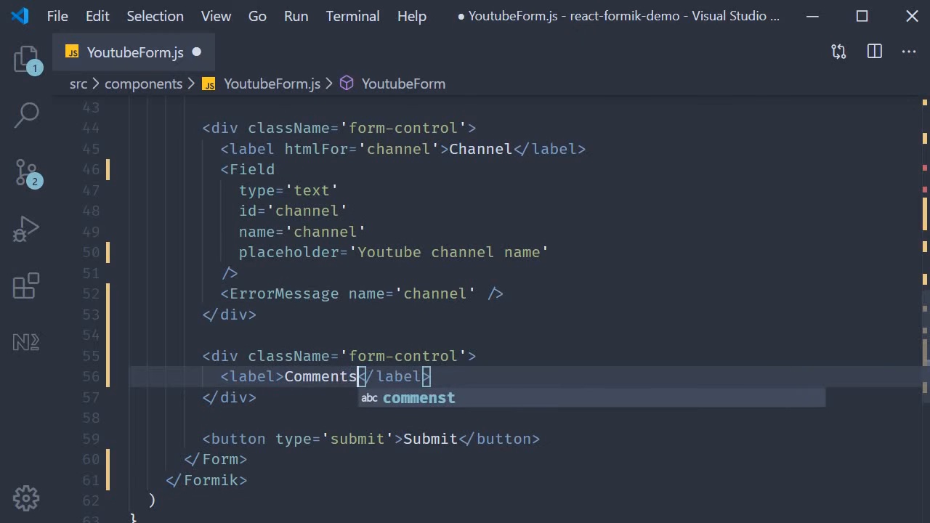
pyautogui.write("htmlFor='")
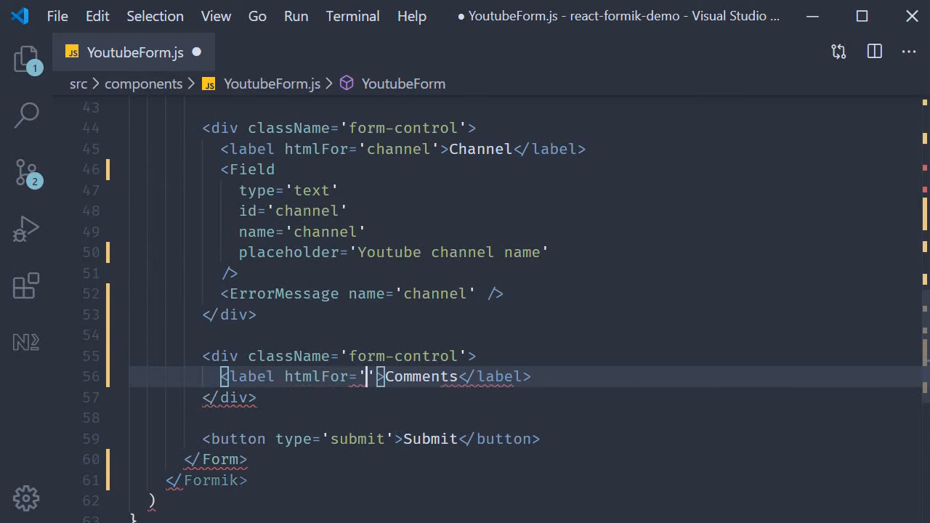
pyautogui.write('comments')
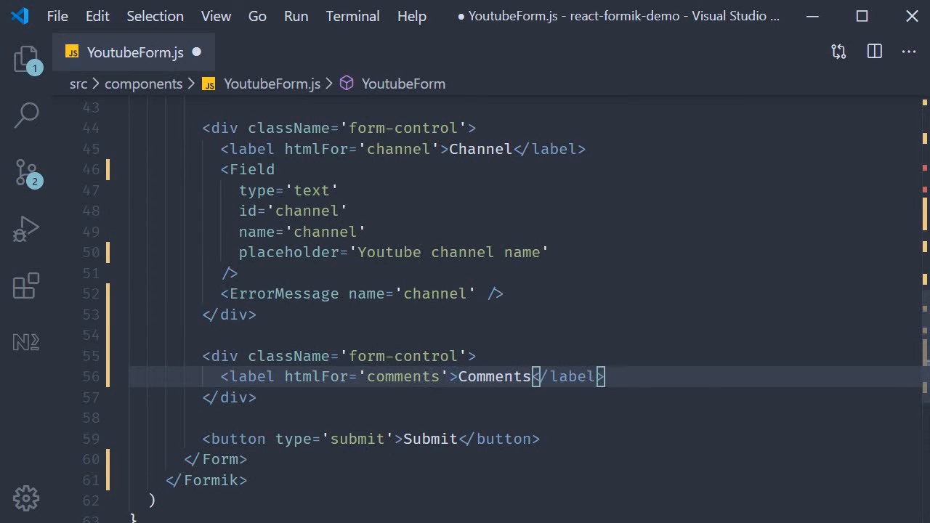
pyautogui.press('Enter')
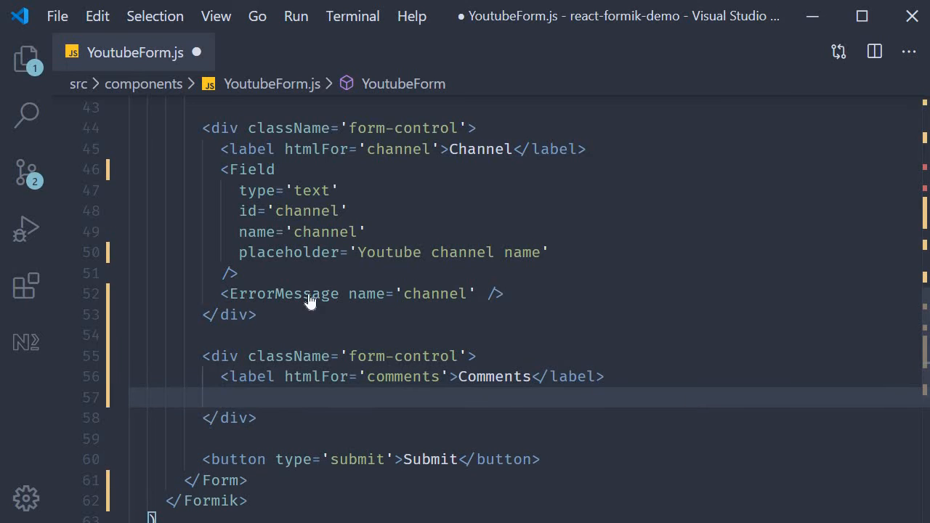
# Add a Field with id and name 'comments' rendered as a textarea, and save
pyautogui.write('<Field  />')
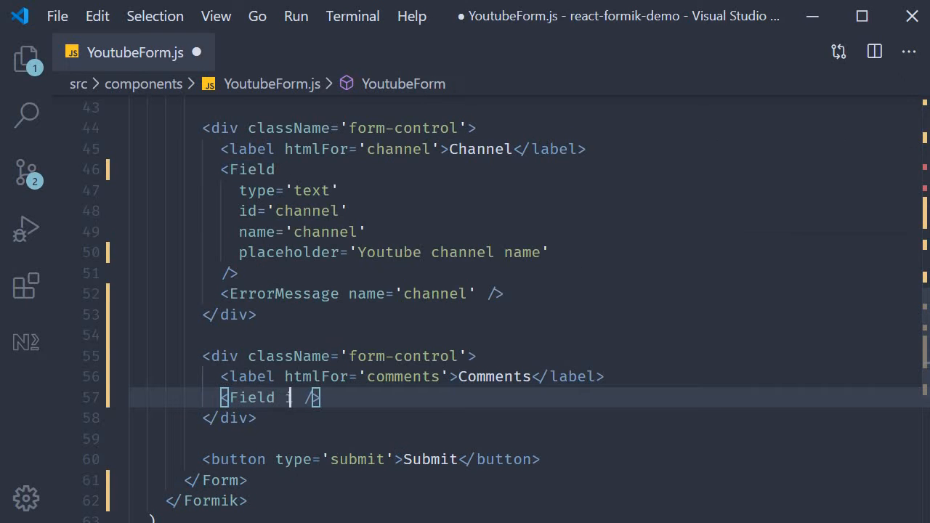
pyautogui.write("id='c")
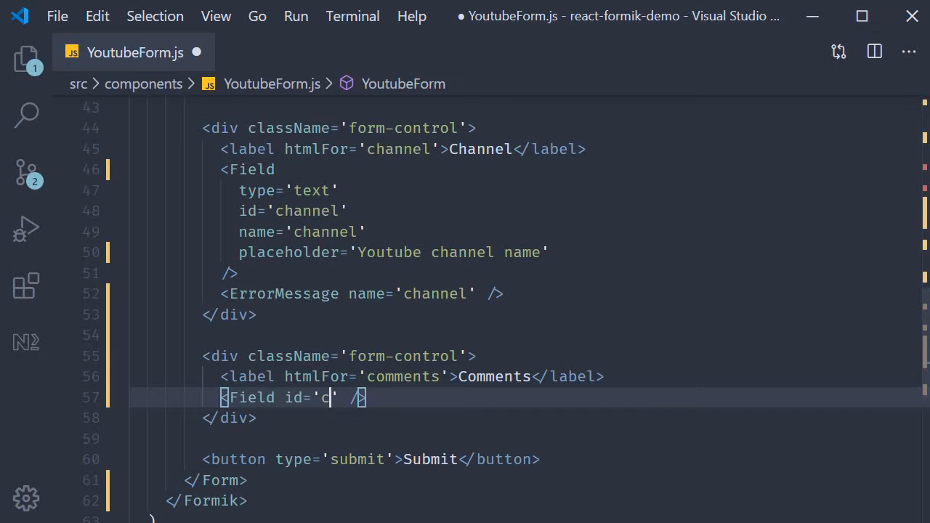
pyautogui.write("omments' name")
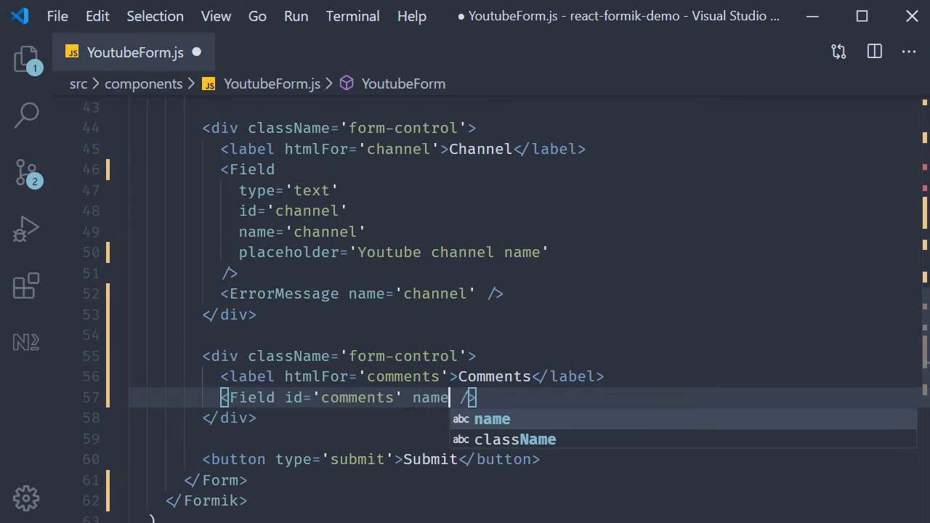
pyautogui.write("='c")
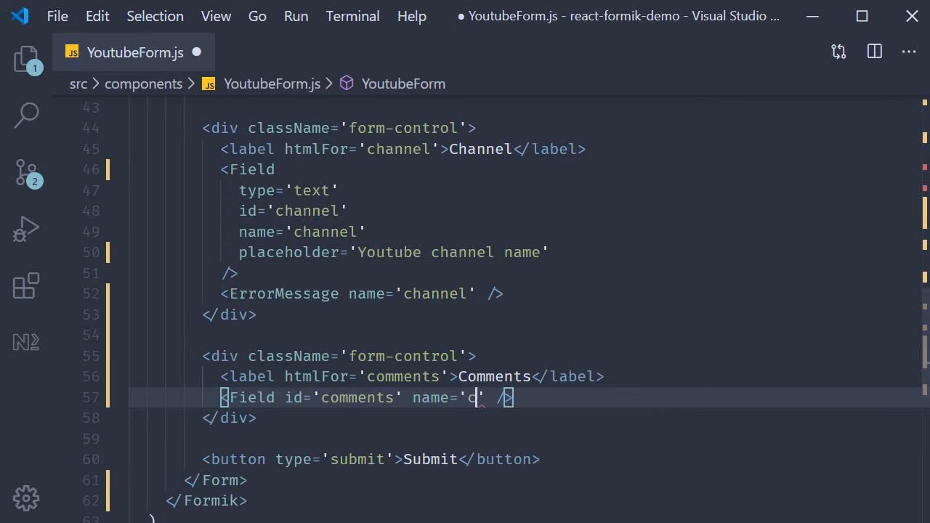
pyautogui.write('omments')
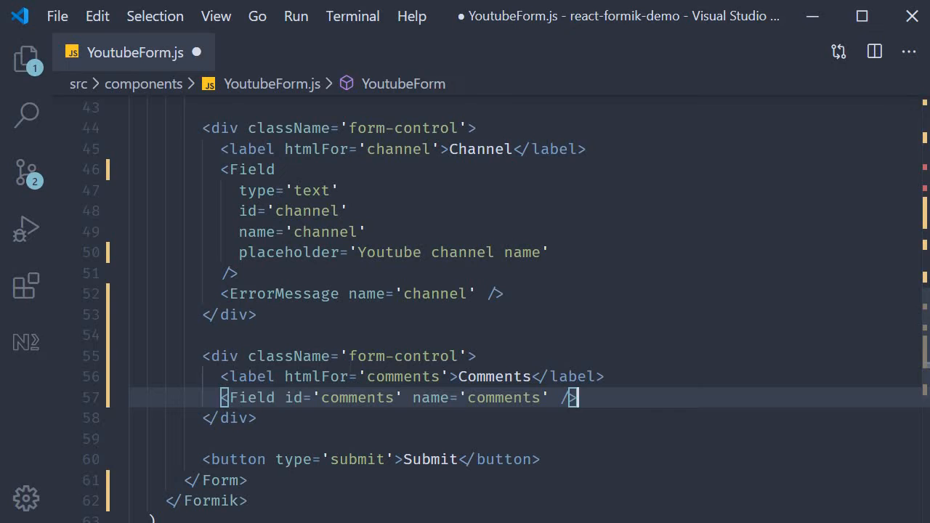
pyautogui.write("as='texta'")
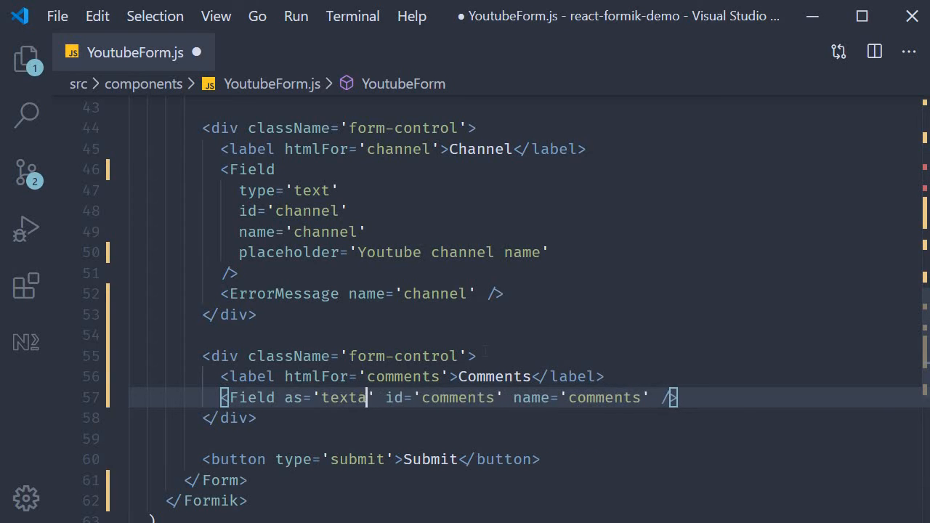
pyautogui.write('rea')
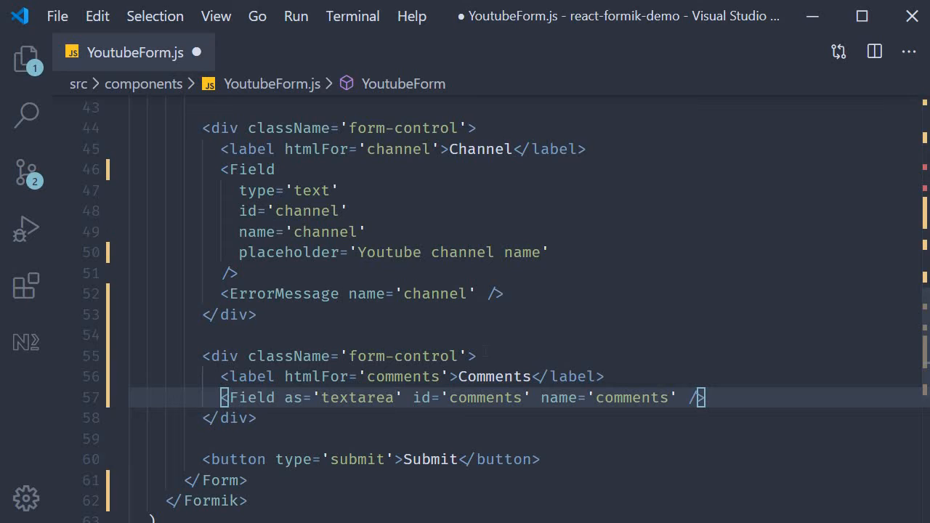
pyautogui.press('ctrl+s')
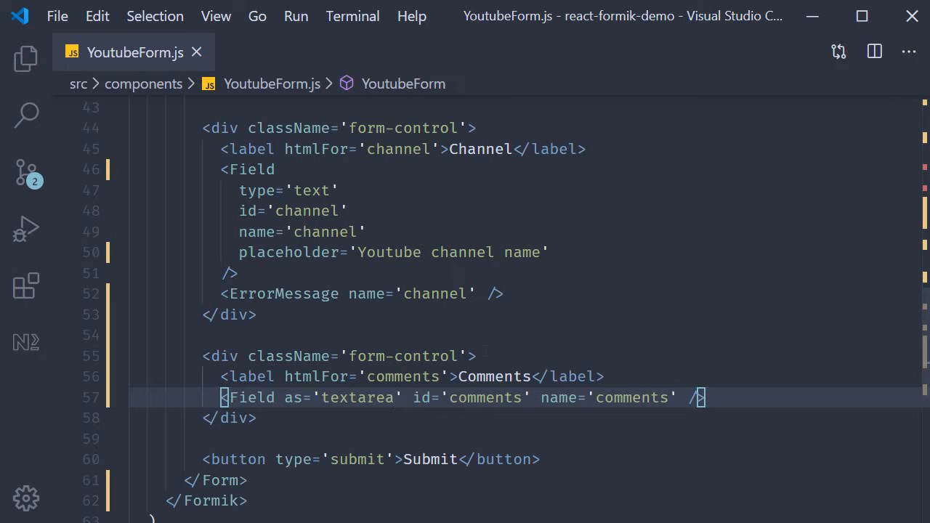
# In App.css, add textarea to the text/email input selector list
pyautogui.click(271, 52)
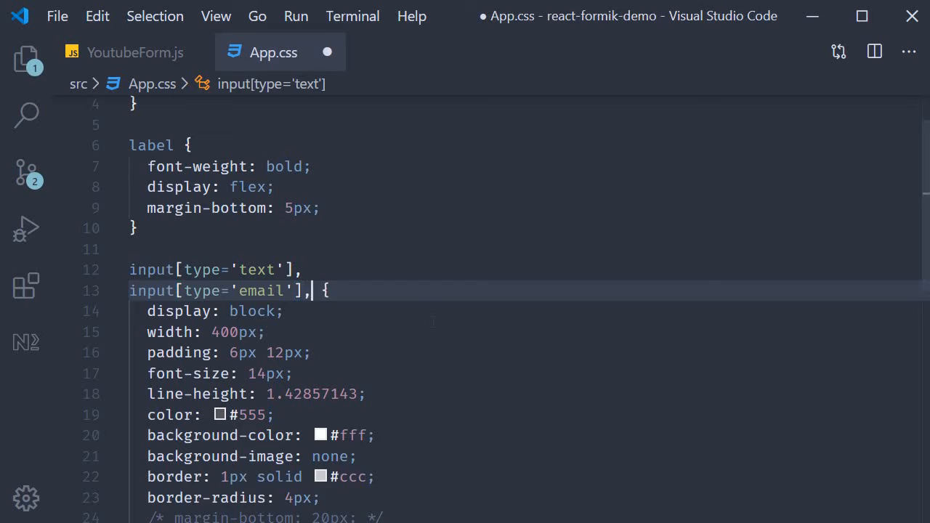
pyautogui.write('texta')
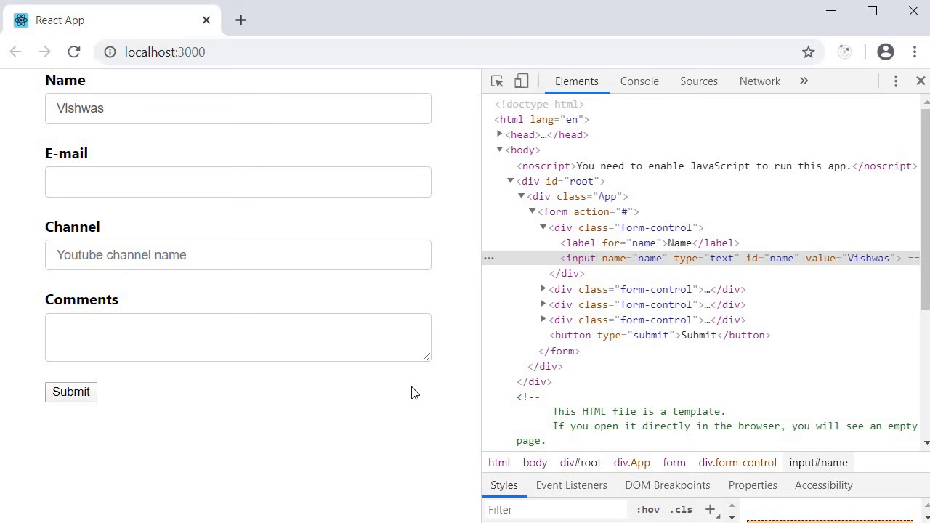
# View the form in Chrome and switch DevTools to the Console output
pyautogui.click(238, 337)
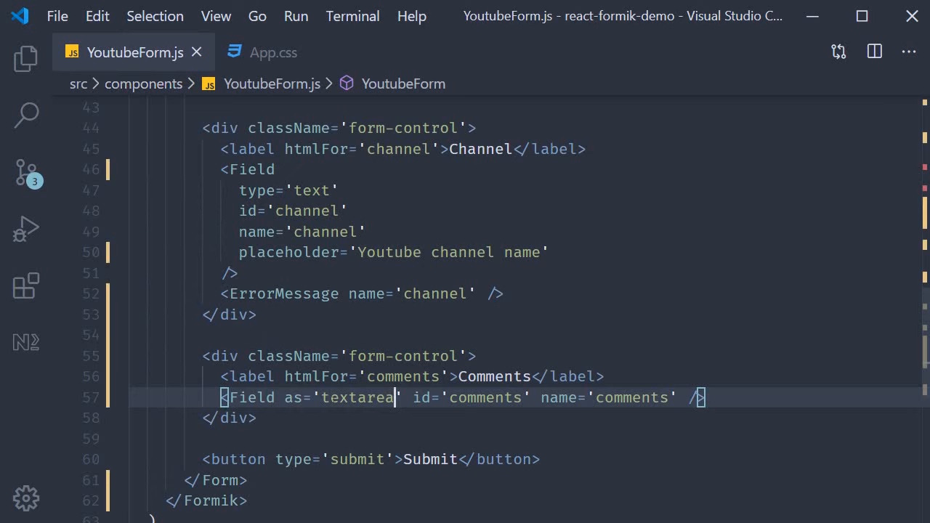
pyautogui.moveTo(298, 398)
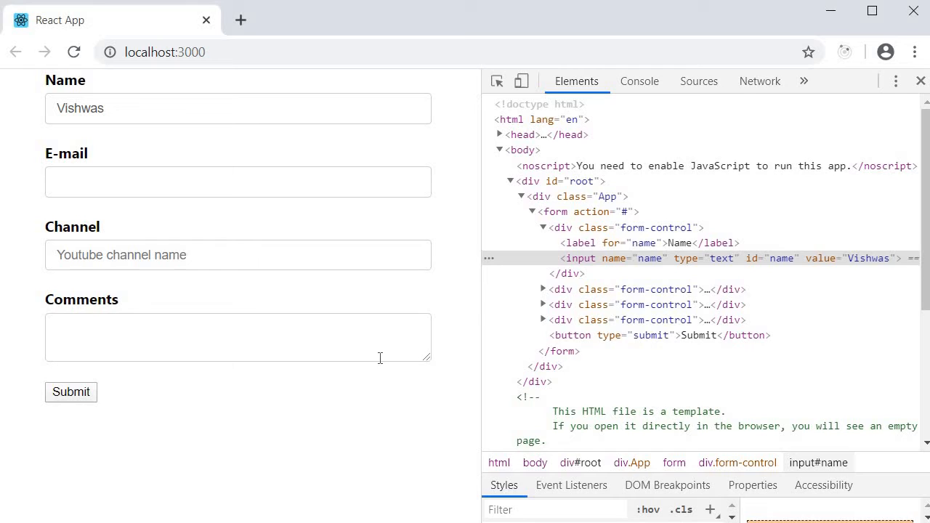
pyautogui.click(639, 82)
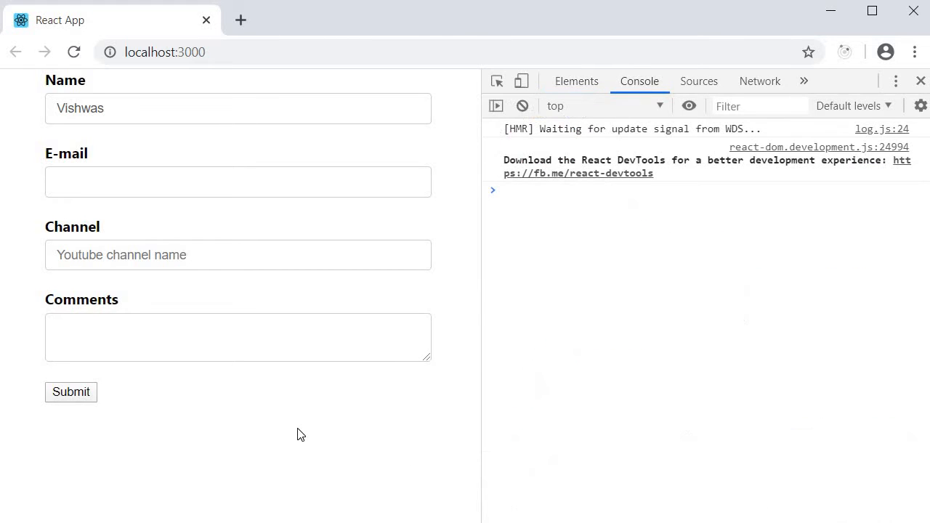
pyautogui.moveTo(305, 427)
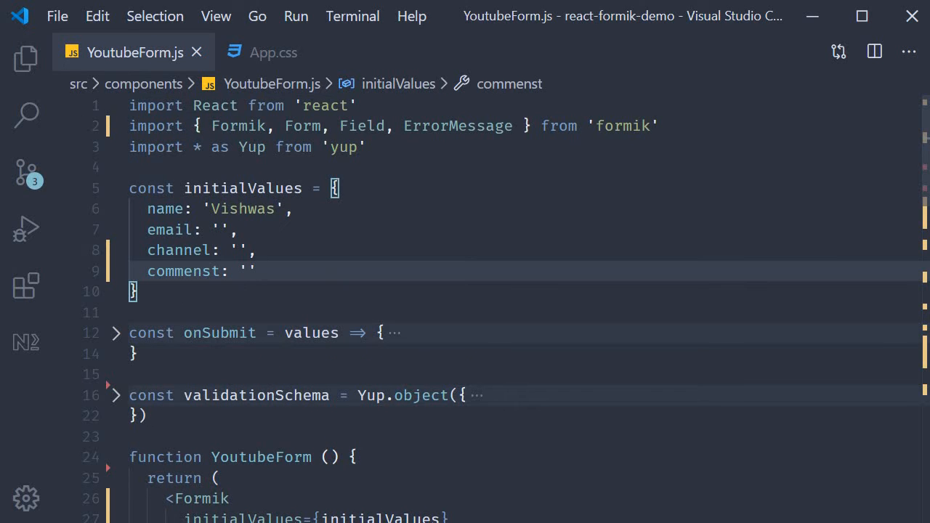
# Add address: '' to initialValues and a form-control div with an Address label
pyautogui.write('address')
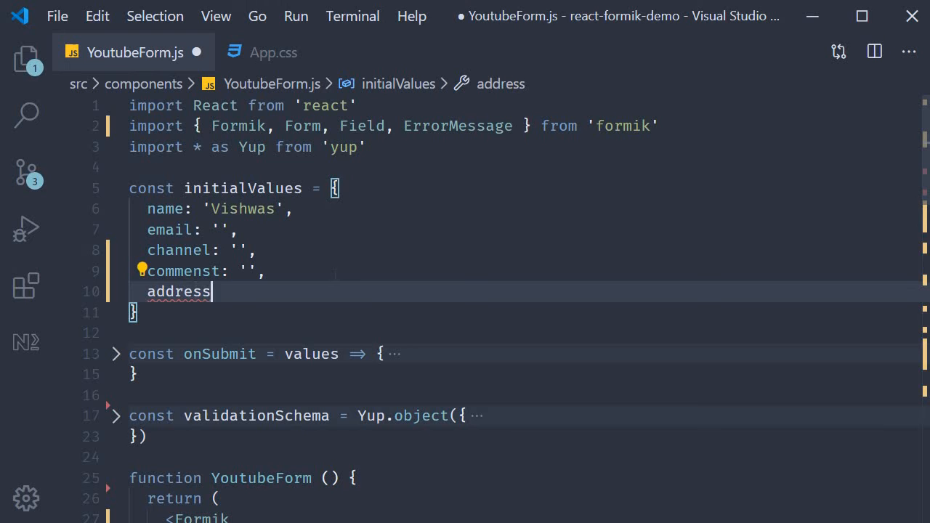
pyautogui.write(": ''")
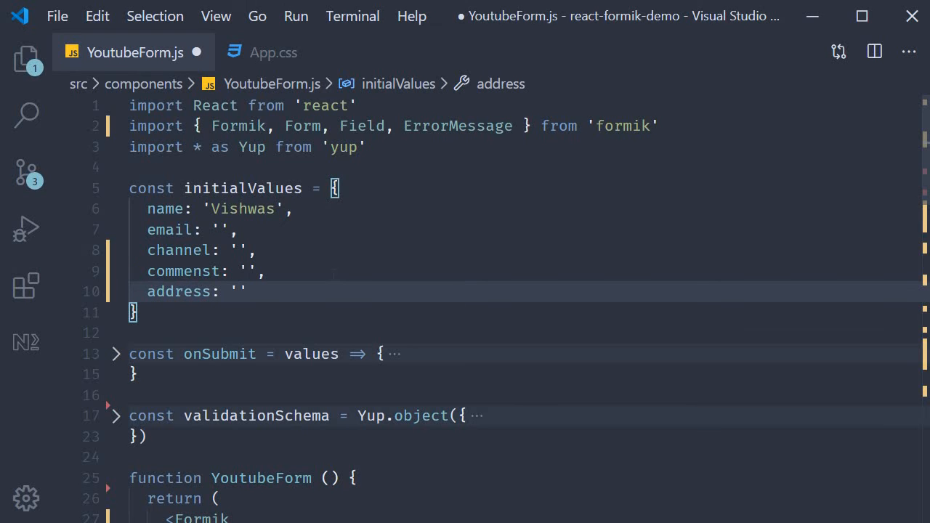
pyautogui.write('div>')
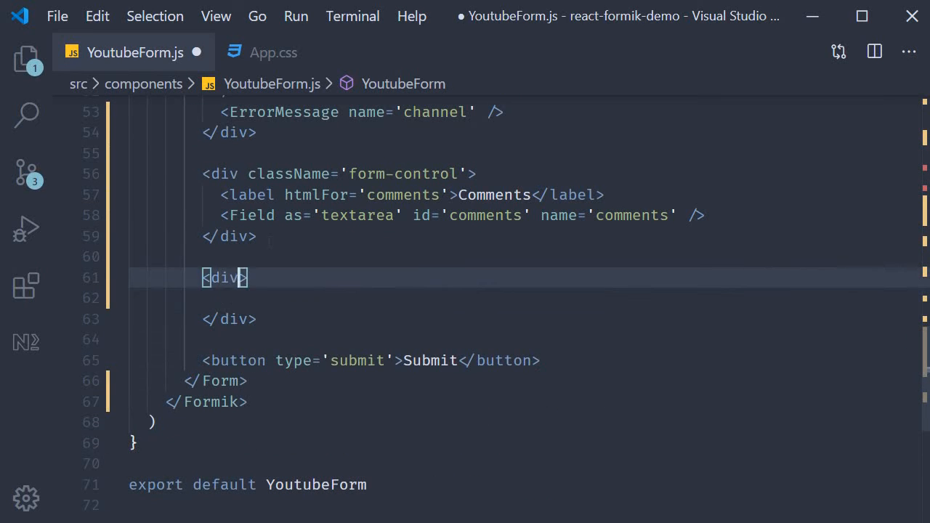
pyautogui.write("className='form-control'>")
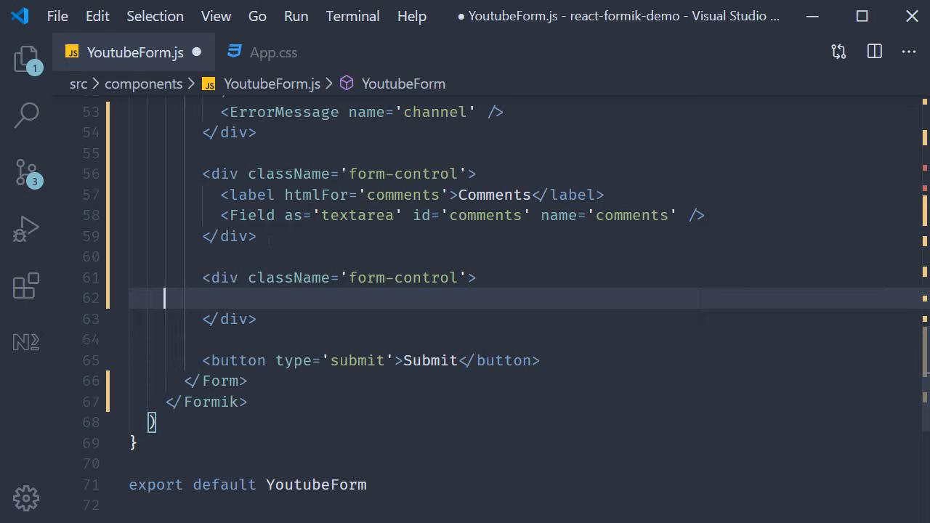
pyautogui.write('<label>Address</label>')
pyautogui.write('<Field')
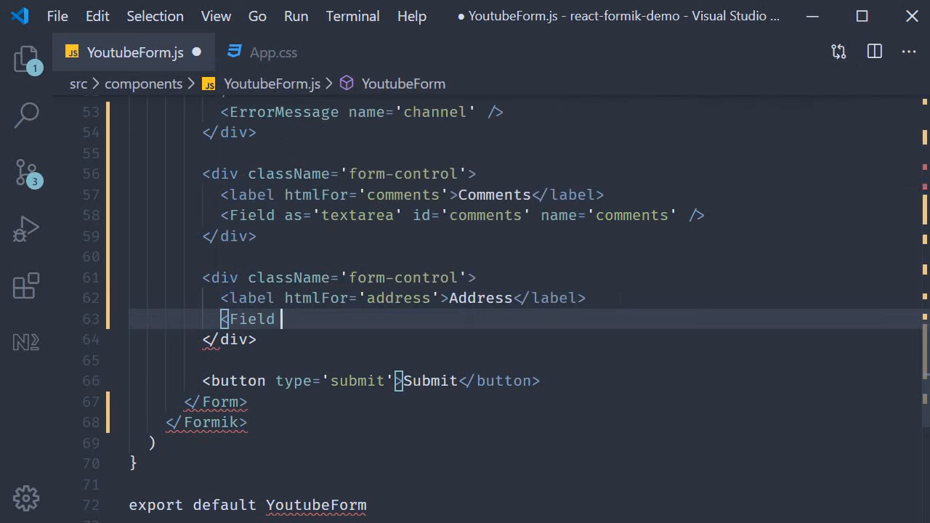
# Add a Field name='address' whose children is a render-props arrow function
pyautogui.write('/>')
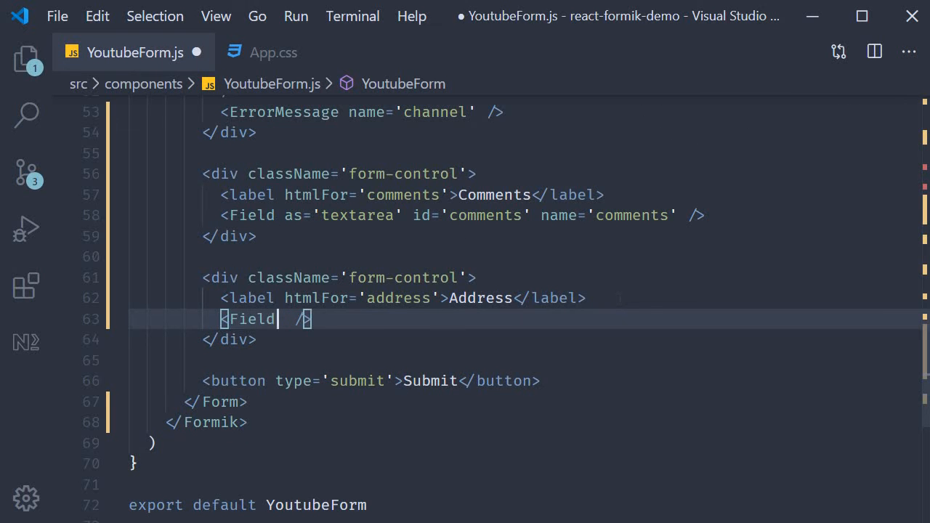
pyautogui.write("name=''")
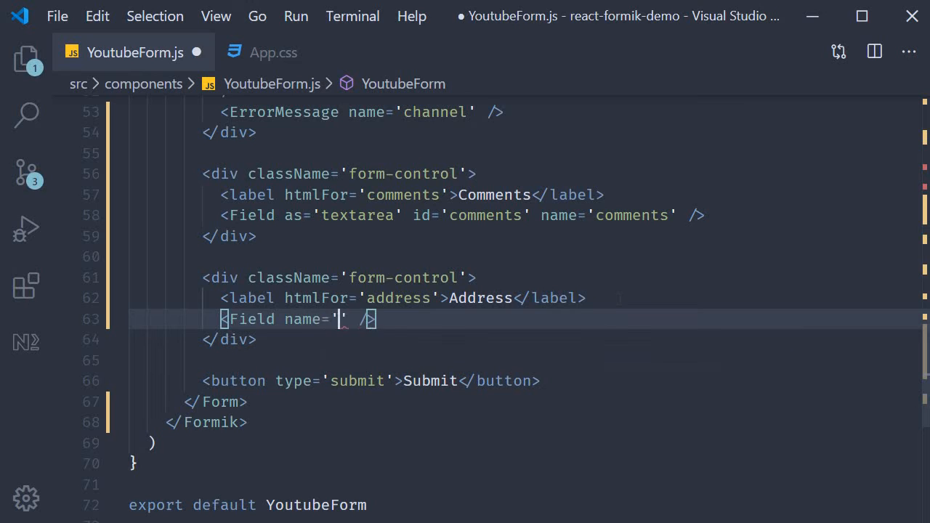
pyautogui.write('address')
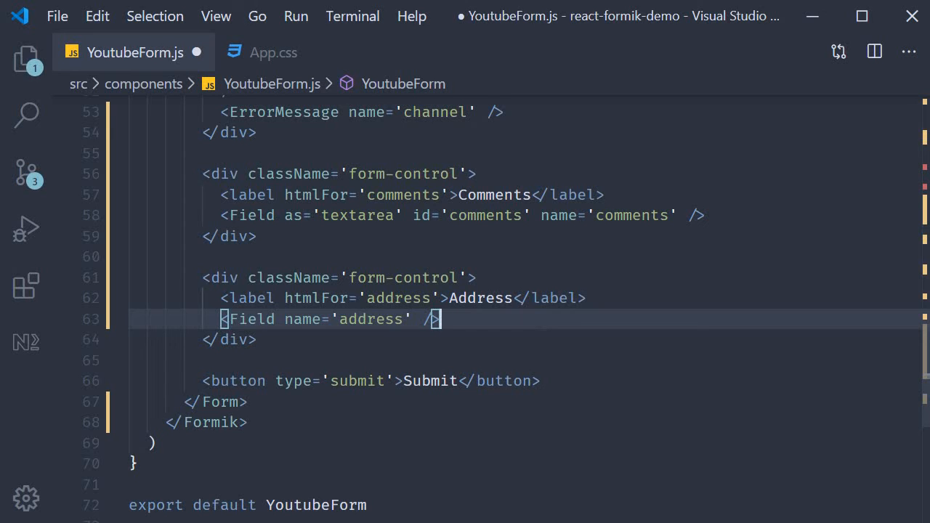
pyautogui.write('</Field>')
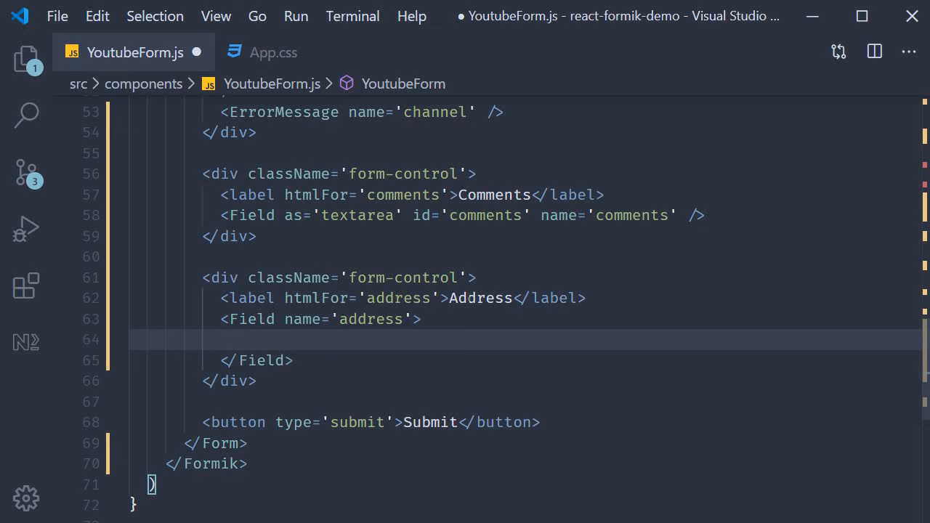
pyautogui.write('{')
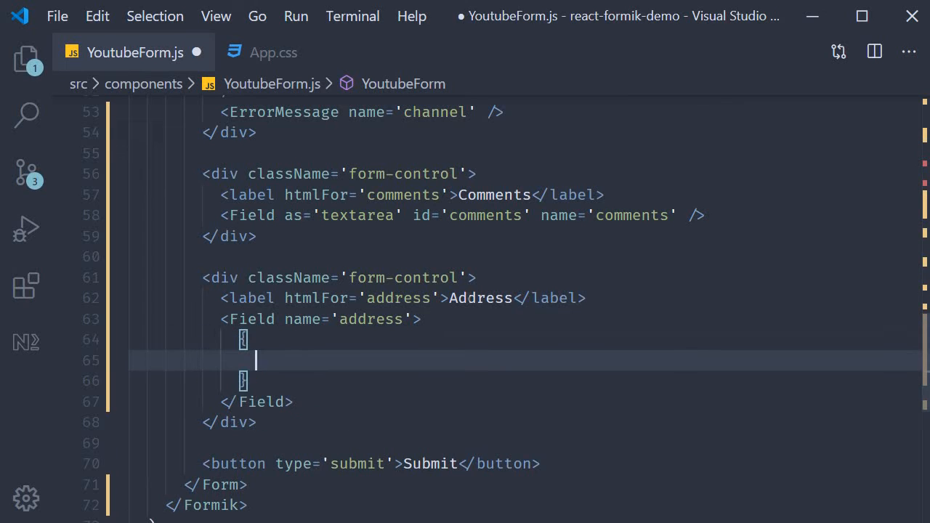
pyautogui.write('() => {}')
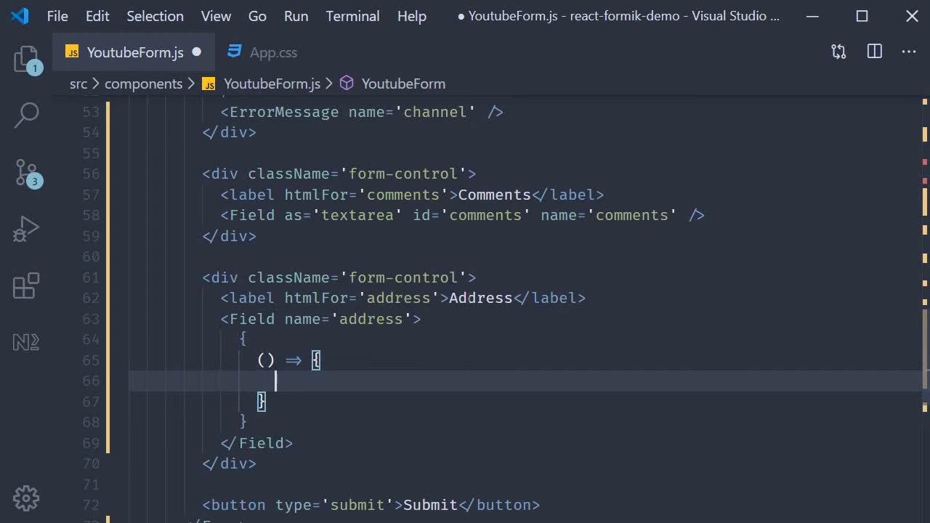
# Return an input id='address' from the function and log its props with console.log
pyautogui.write('return <')
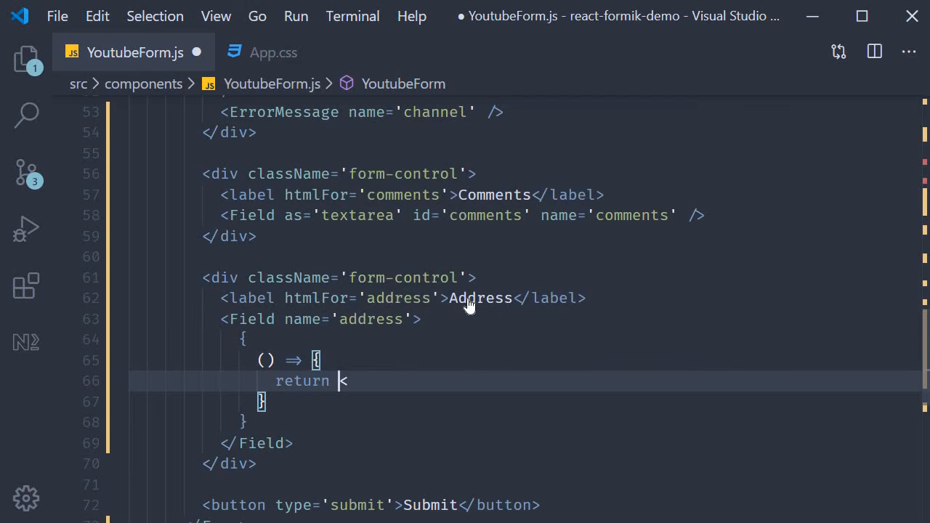
pyautogui.write('input /')
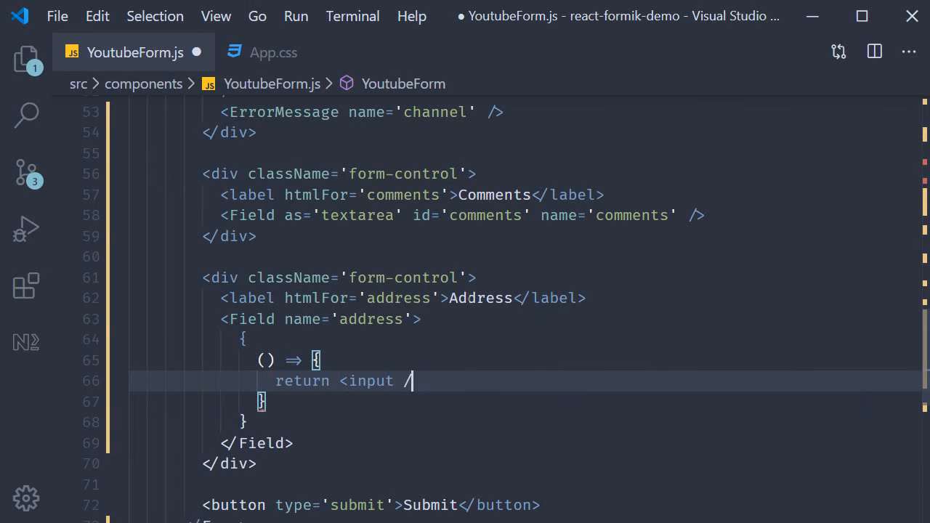
pyautogui.write("id='address'")
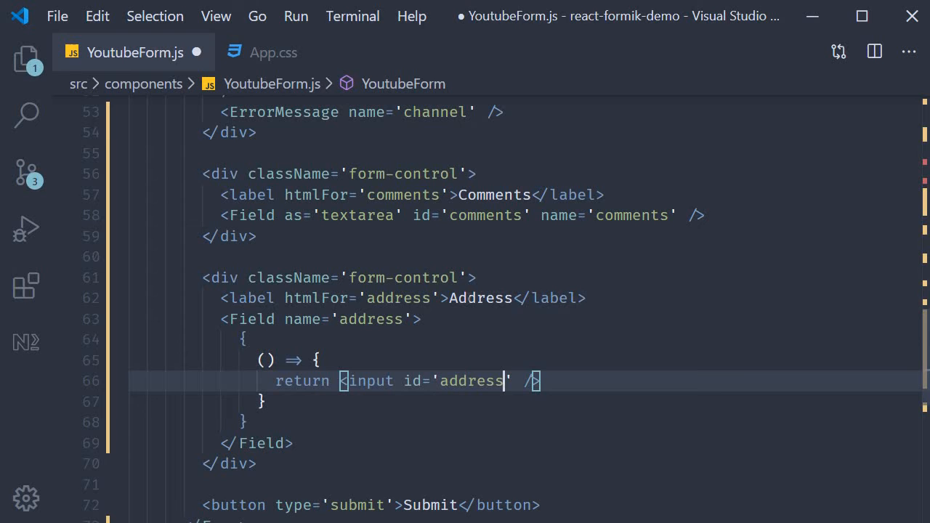
pyautogui.scroll(-3)
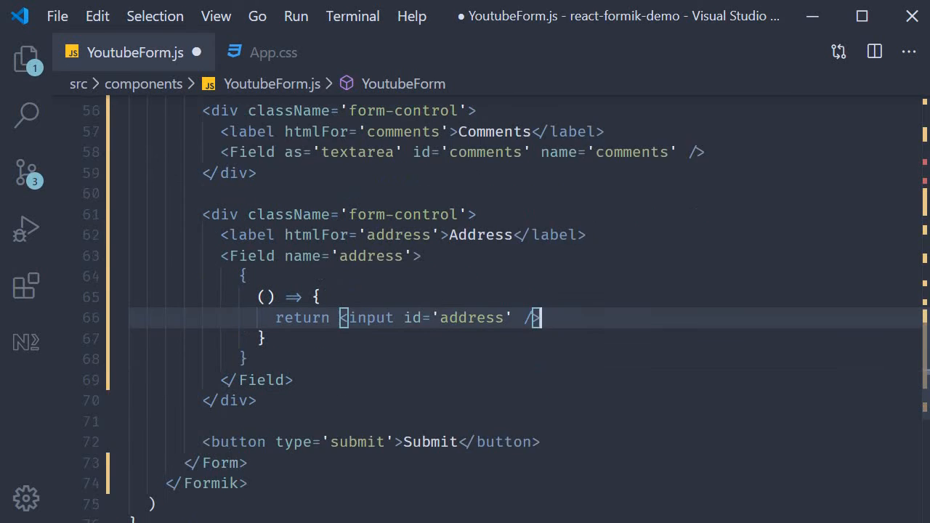
pyautogui.scroll(-3)
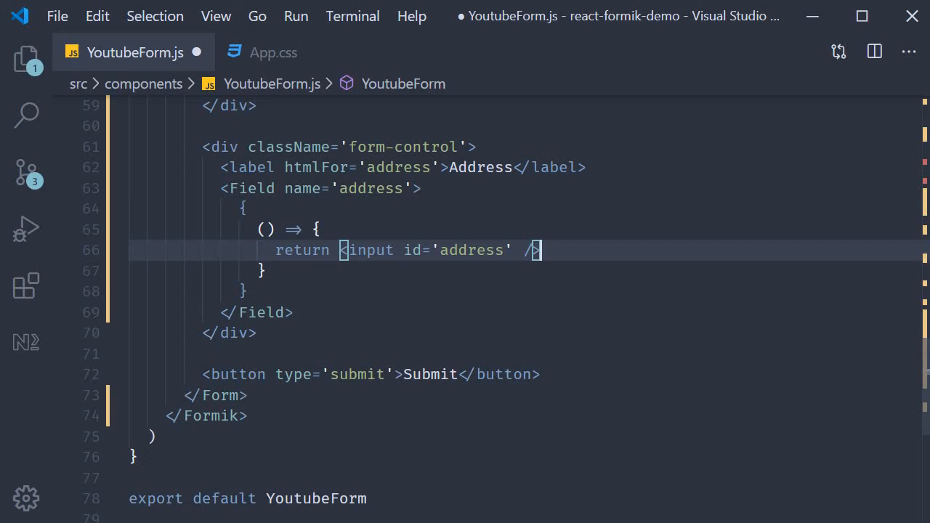
pyautogui.write('props')
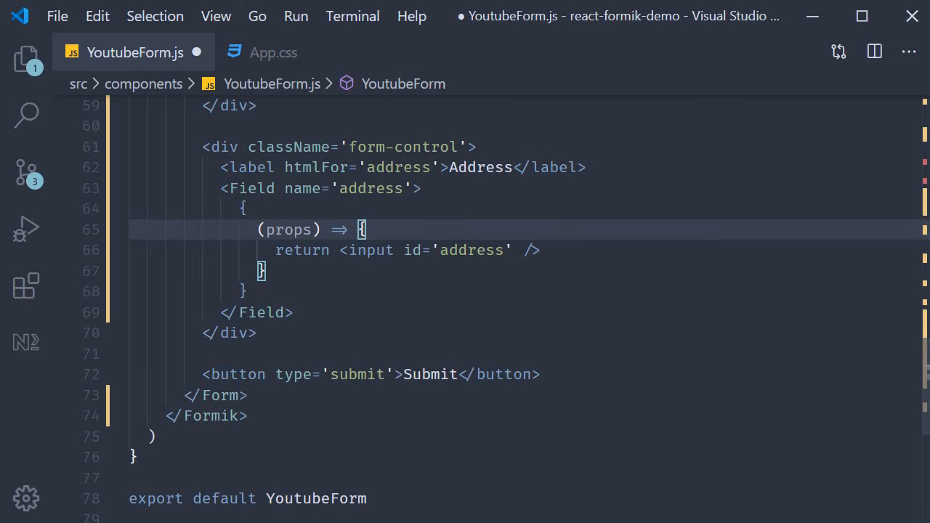
pyautogui.write("console.log('Render')")
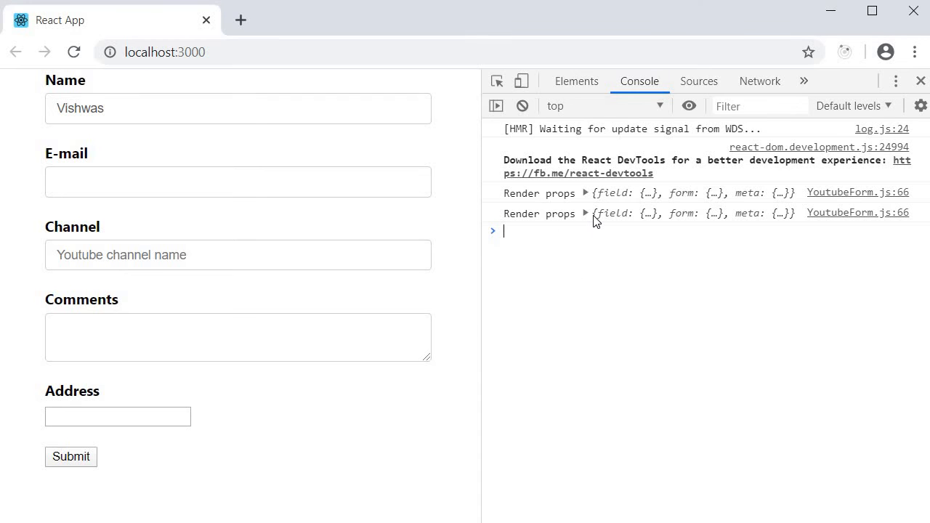
# Expand the logged Render props object, then its field and meta entries in the console
pyautogui.click(584, 212)
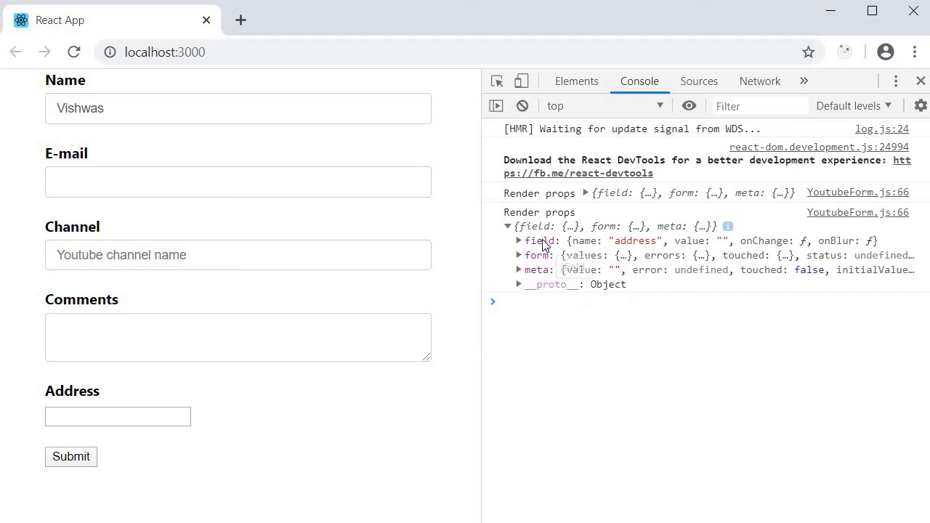
pyautogui.click(519, 241)
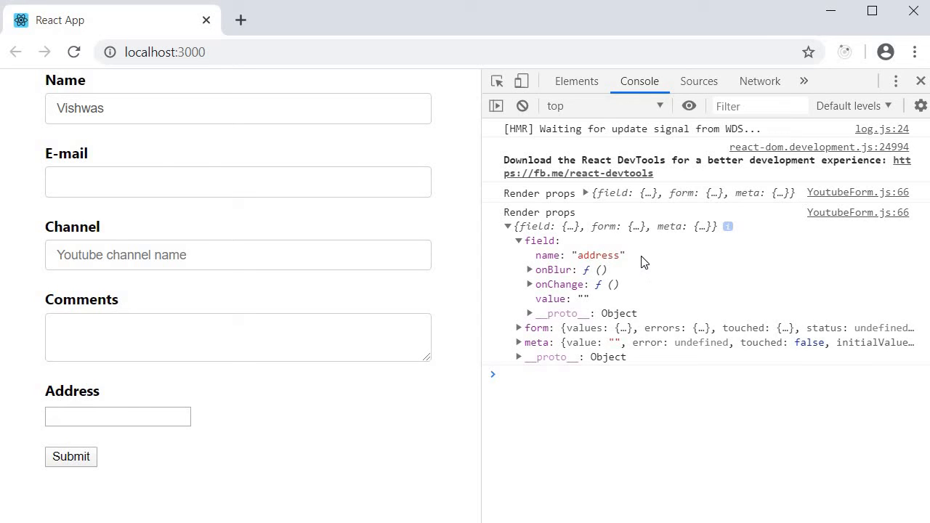
pyautogui.moveTo(648, 288)
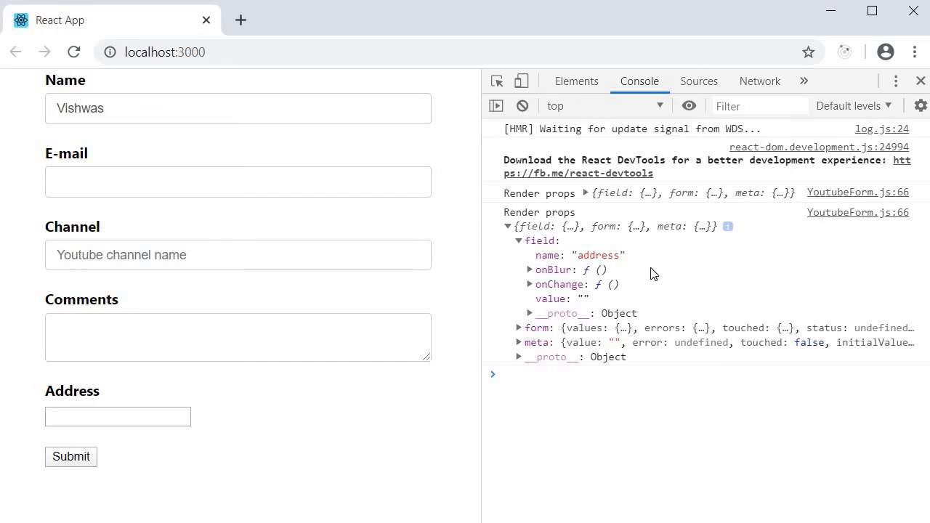
pyautogui.moveTo(589, 270)
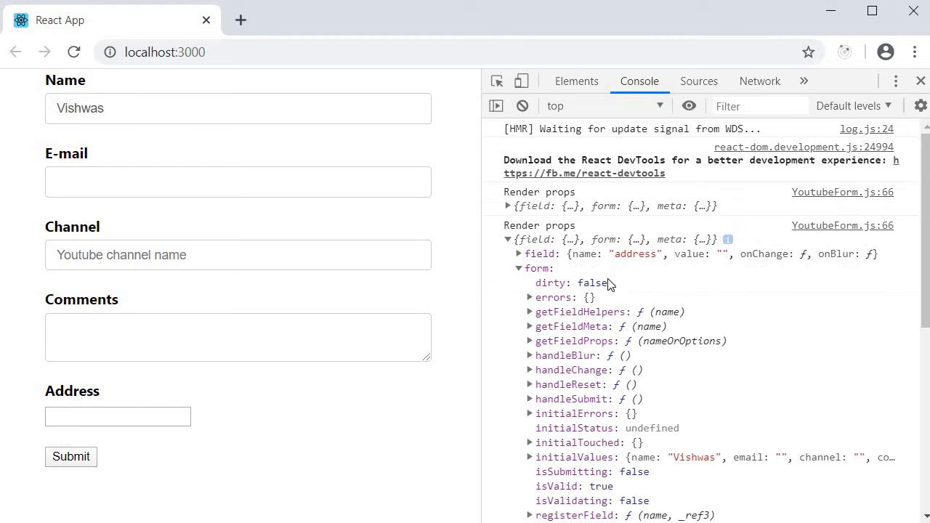
pyautogui.scroll(-3)
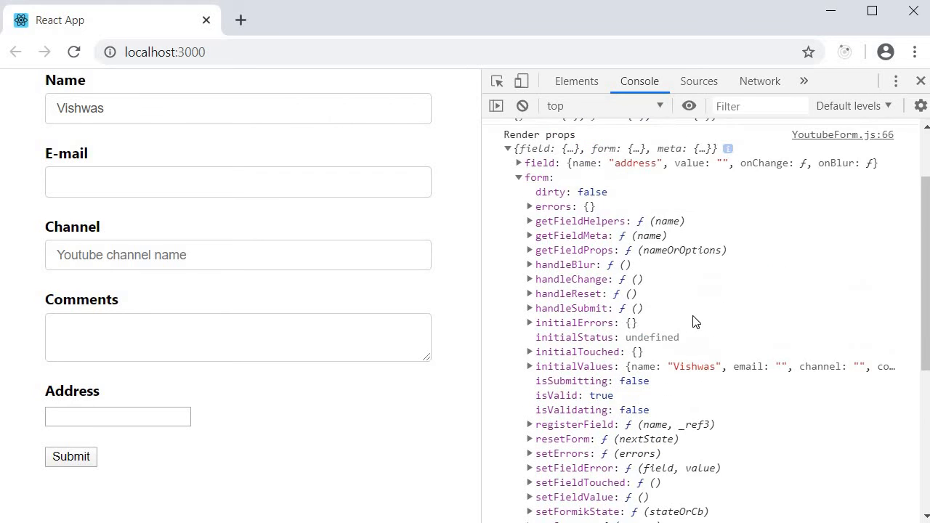
pyautogui.moveTo(554, 206)
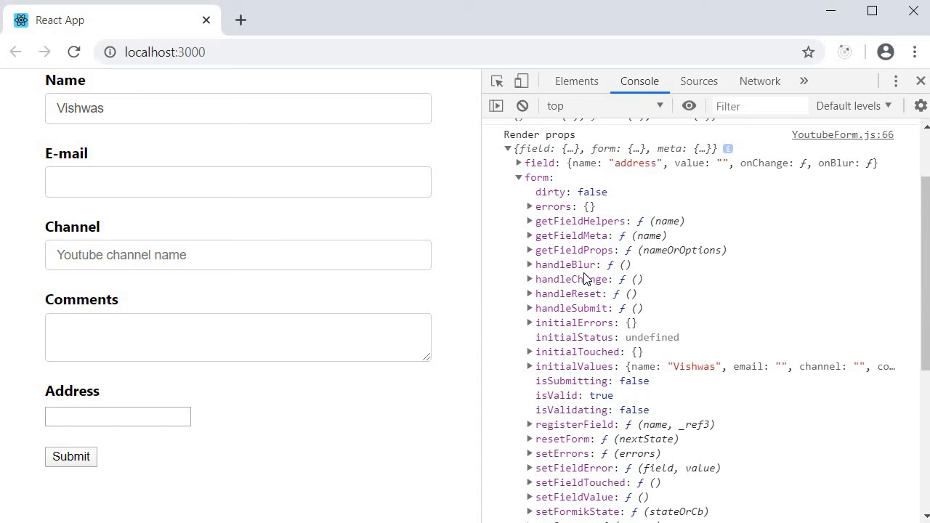
pyautogui.moveTo(578, 279)
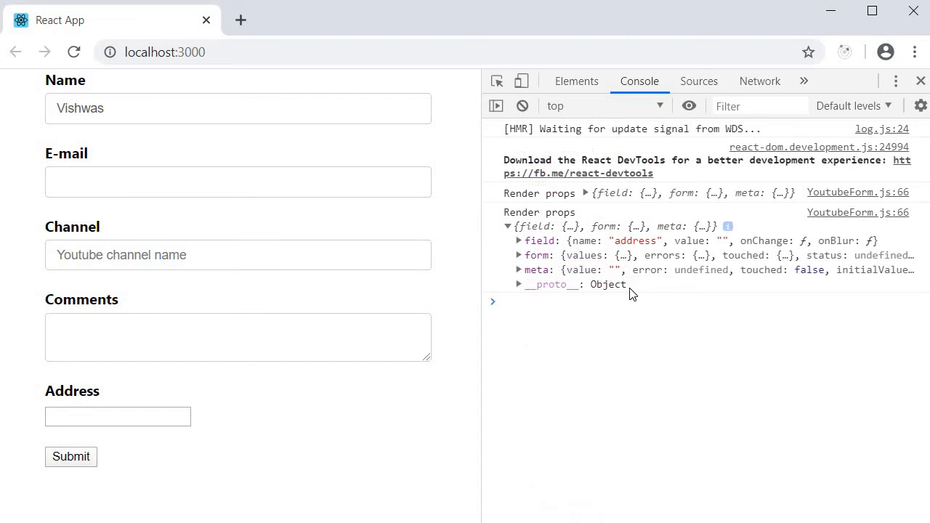
pyautogui.moveTo(536, 269)
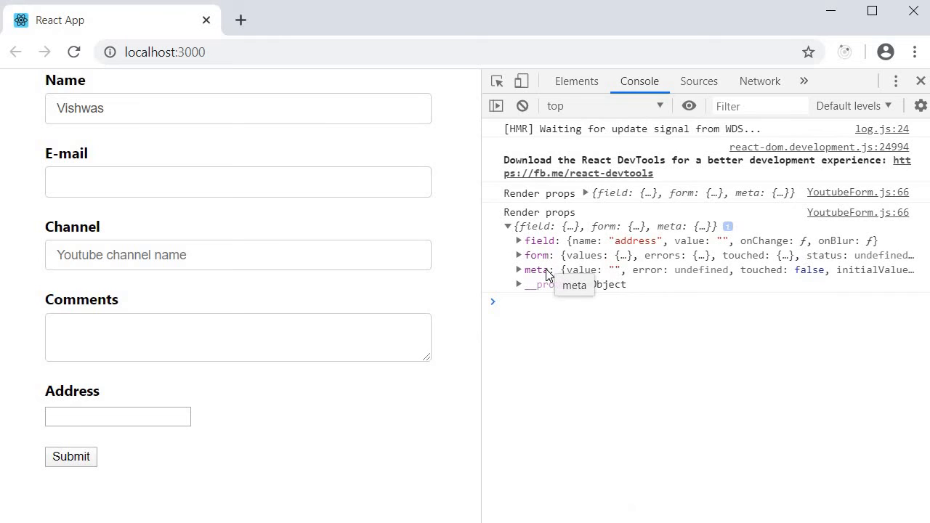
pyautogui.click(519, 269)
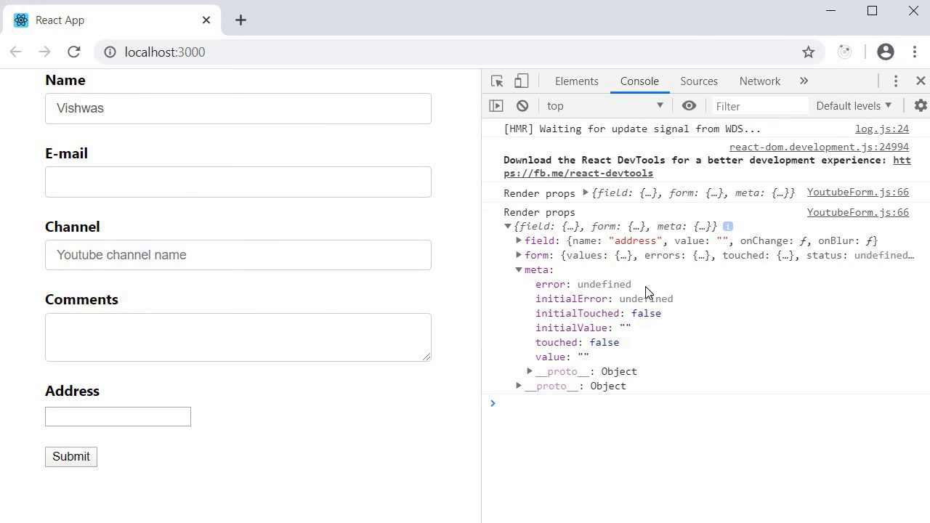
pyautogui.moveTo(661, 332)
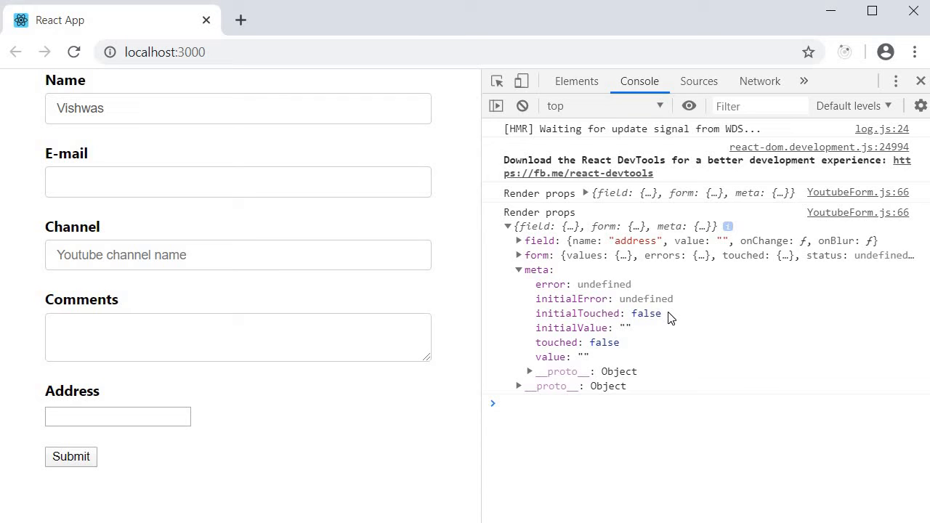
pyautogui.moveTo(694, 340)
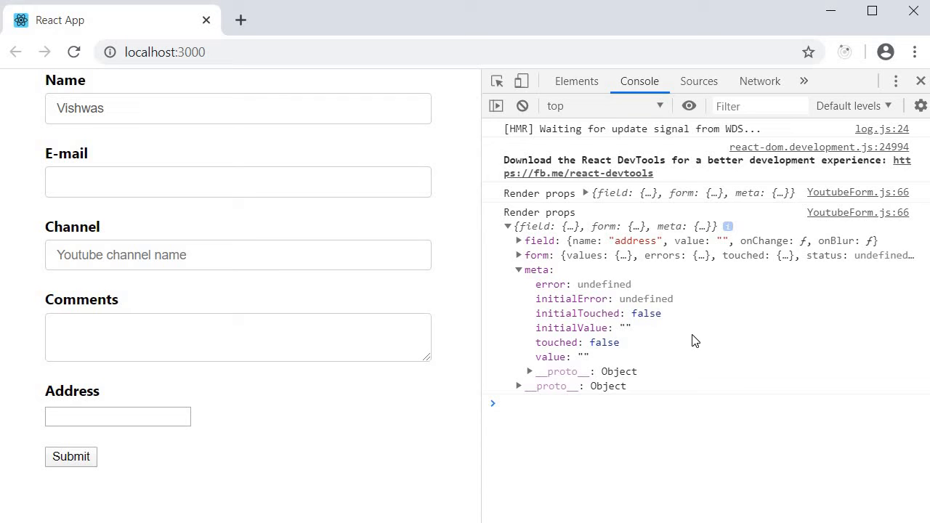
pyautogui.moveTo(681, 374)
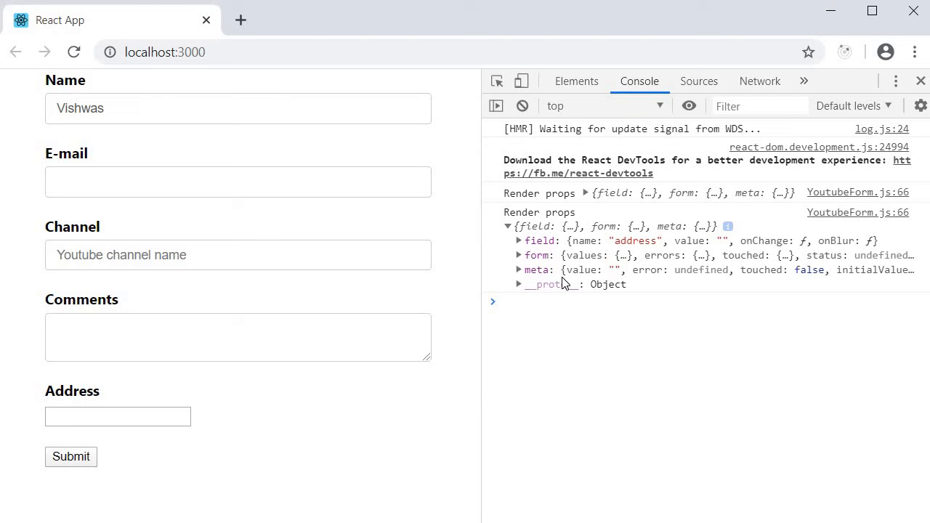
pyautogui.moveTo(605, 372)
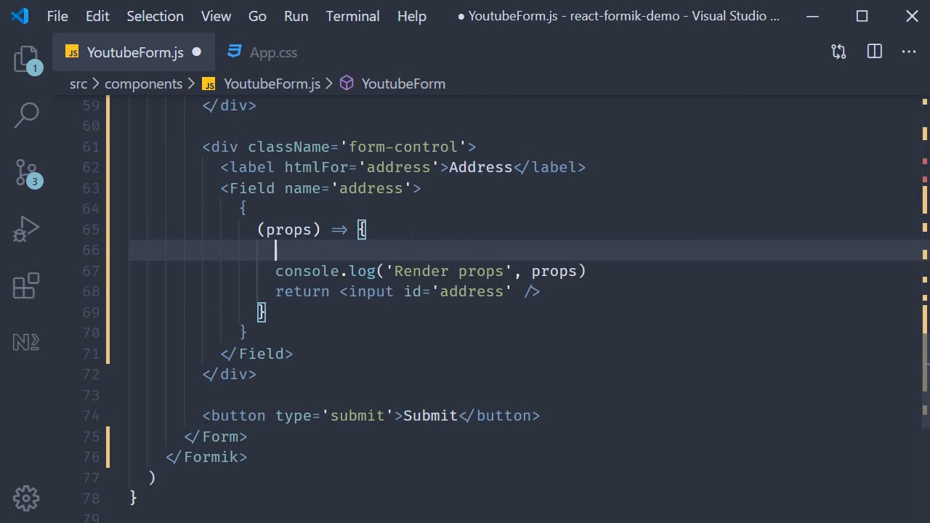
# Destructure field, form and meta from props above the Render props log
pyautogui.write('const { field } = props')
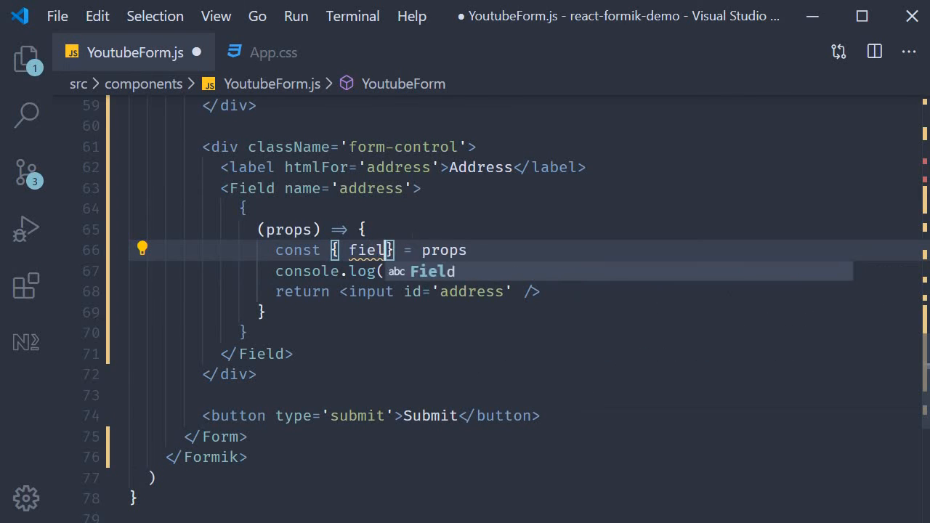
pyautogui.write(', form')
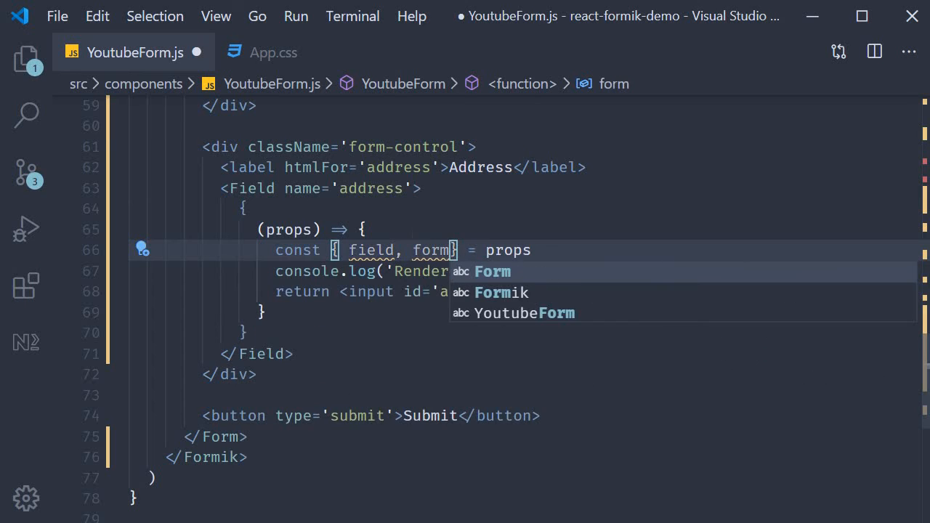
pyautogui.write(', met')
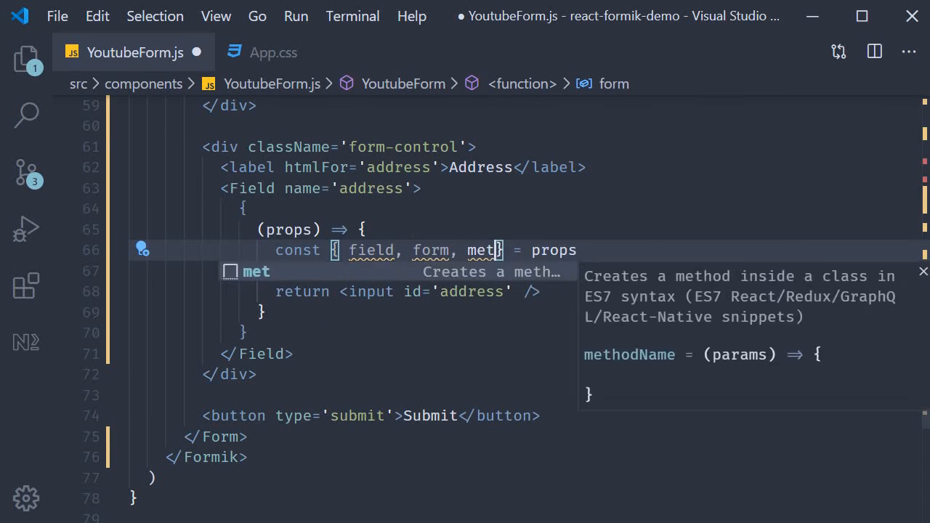
pyautogui.write("console.log('Render props', props)")
pyautogui.click(526, 292)
pyautogui.write('{...} ')
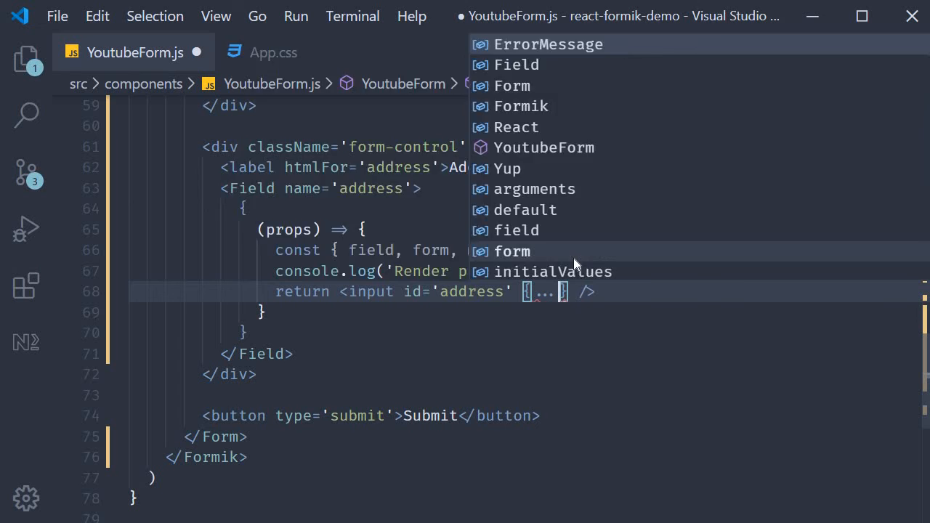
# Spread {...field} onto the address input and wrap the return in a div
pyautogui.write('field')
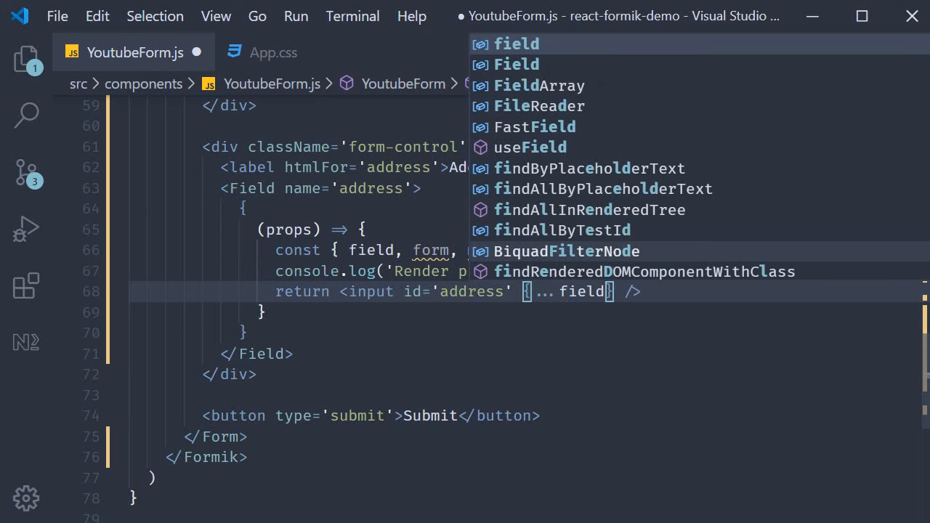
pyautogui.press('Escape')
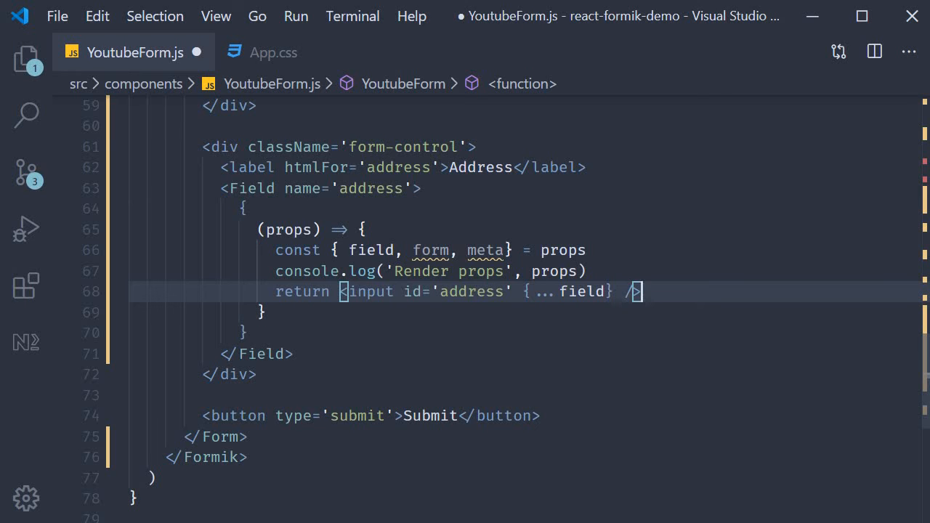
pyautogui.write('div>')
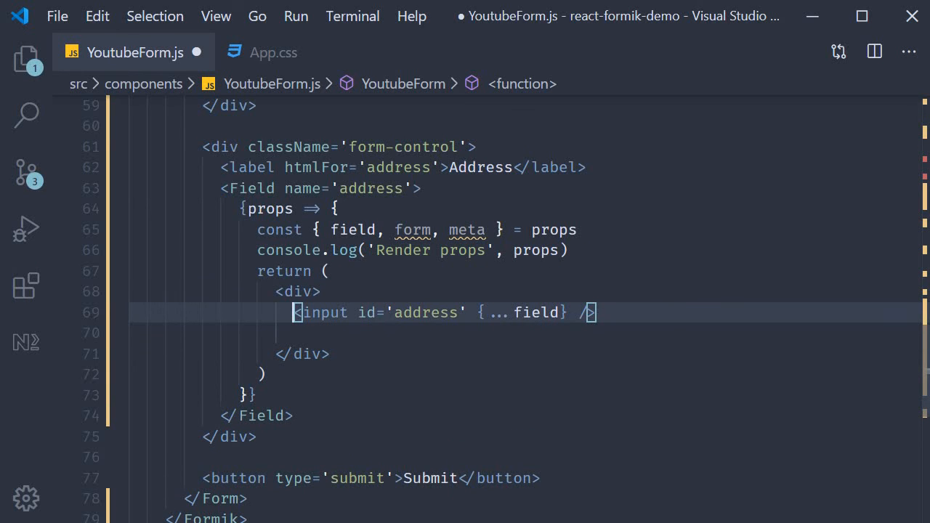
# Render {meta.touched && meta.error ? <div>{meta.error}</div> : null} below the input, give it type='text', and save
pyautogui.write('meta.touched && }')
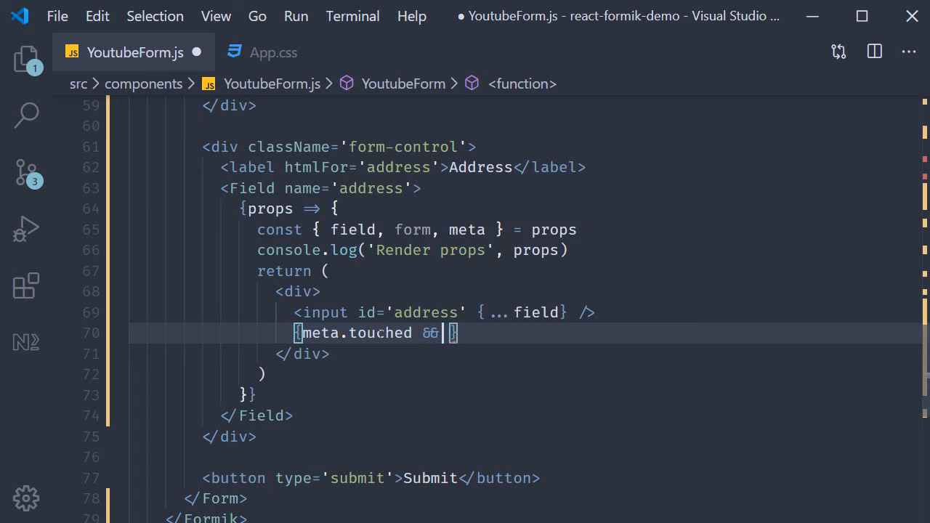
pyautogui.write('meta.error ? <div>')
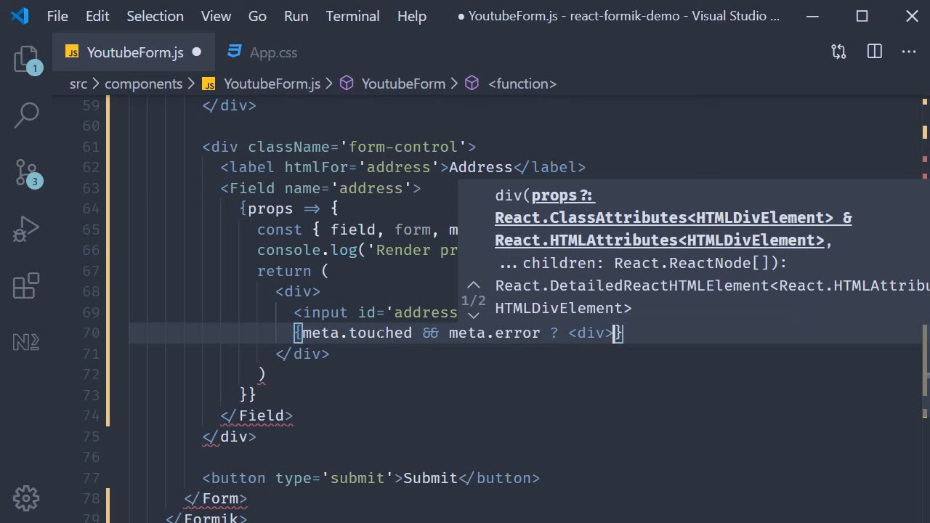
pyautogui.write('meta.error')
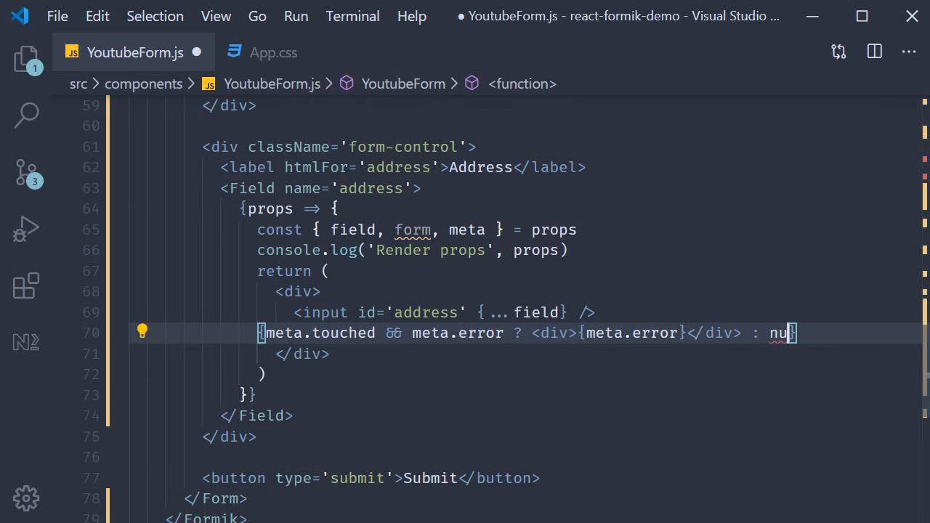
pyautogui.write('ll')
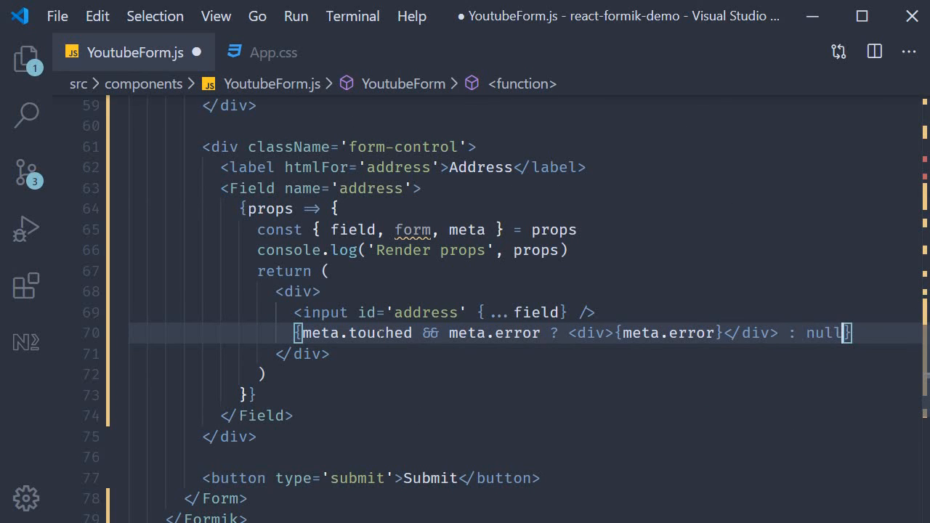
pyautogui.press('Down')
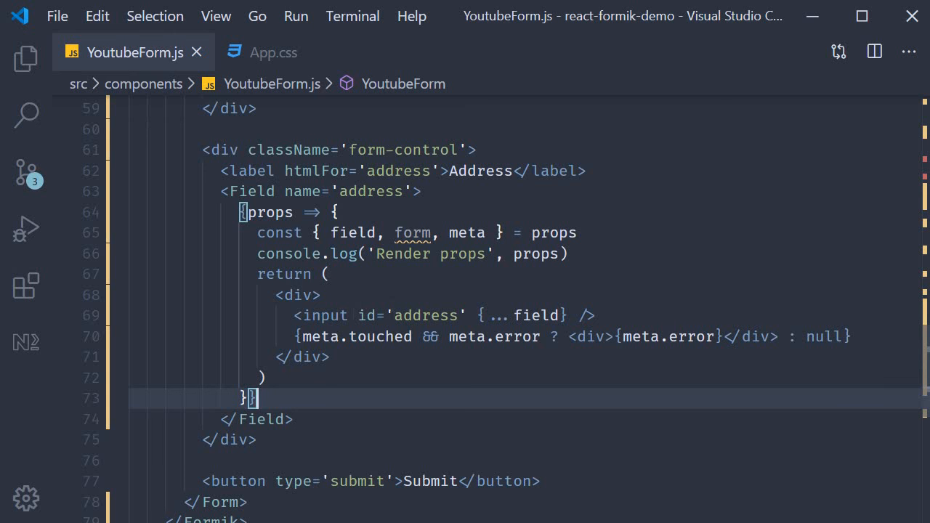
pyautogui.write("type='text")
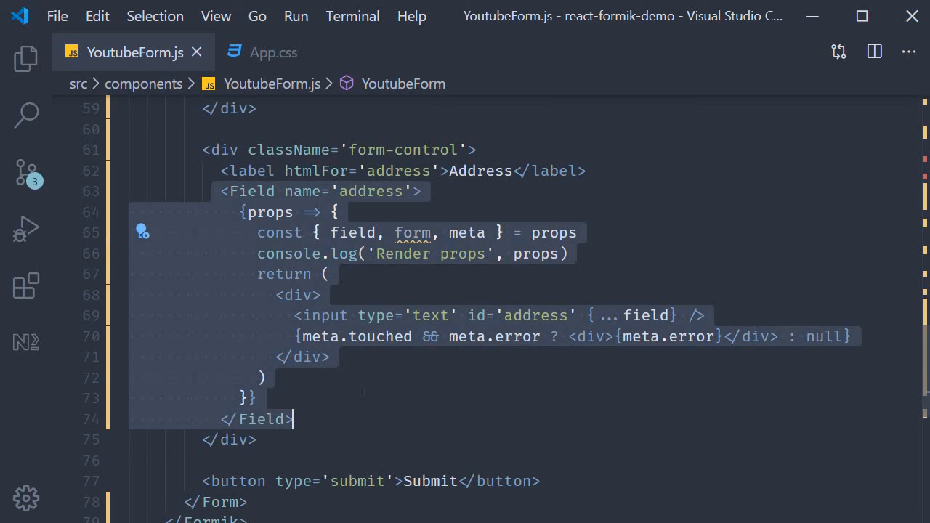
pyautogui.click(250, 398)
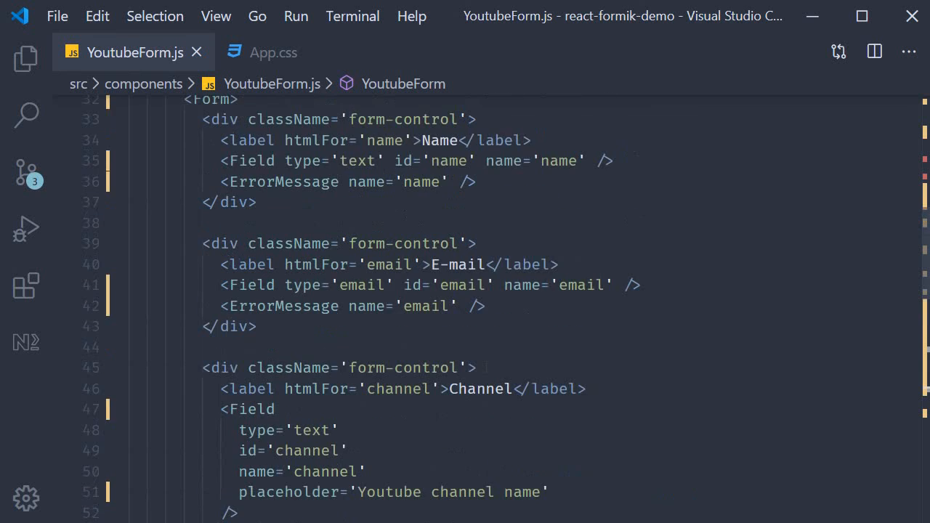
pyautogui.scroll(-3)
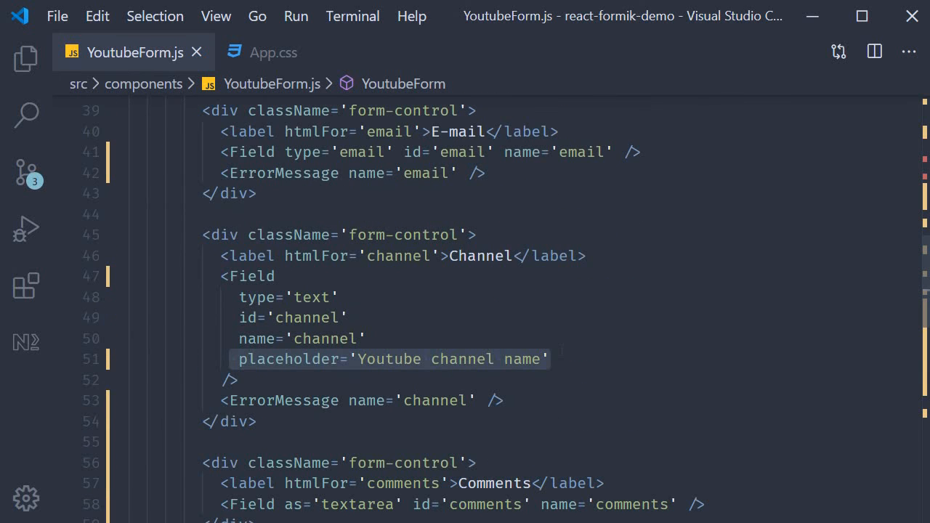
pyautogui.scroll(-3)
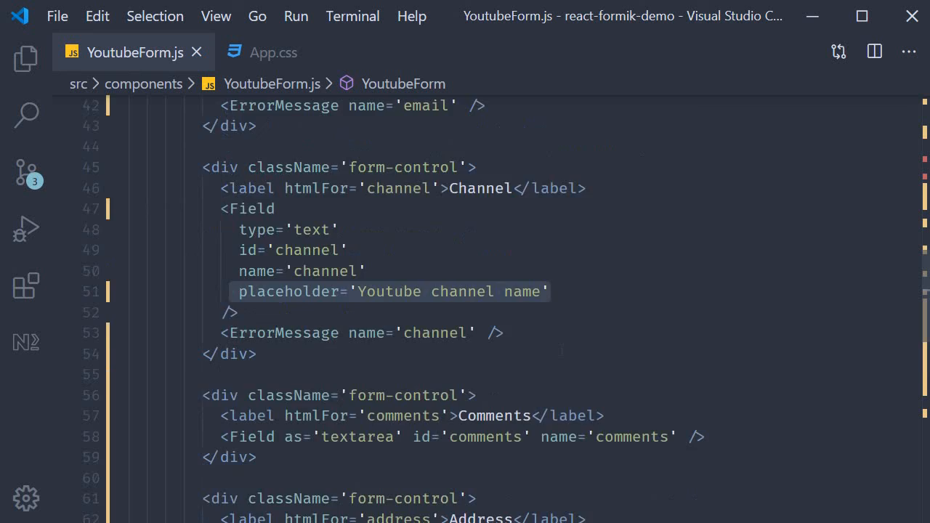
pyautogui.scroll(-3)
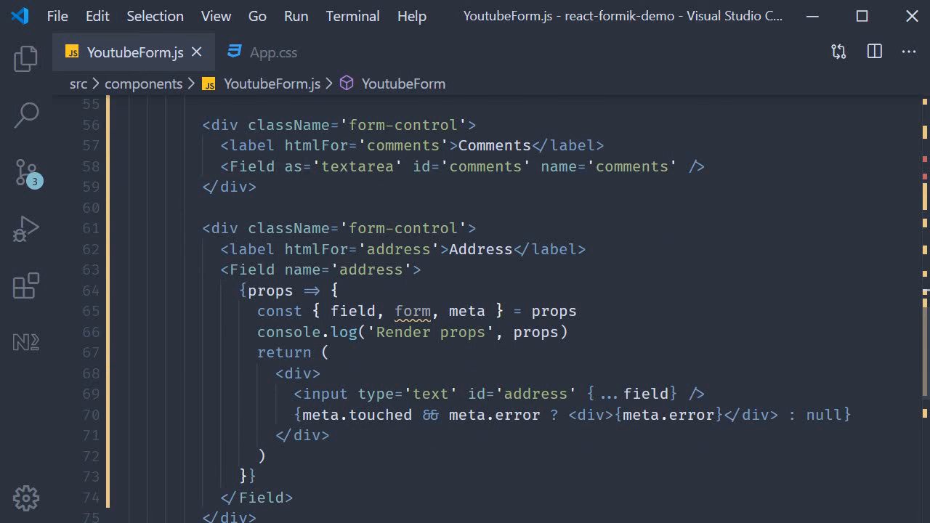
pyautogui.doubleClick(342, 166)
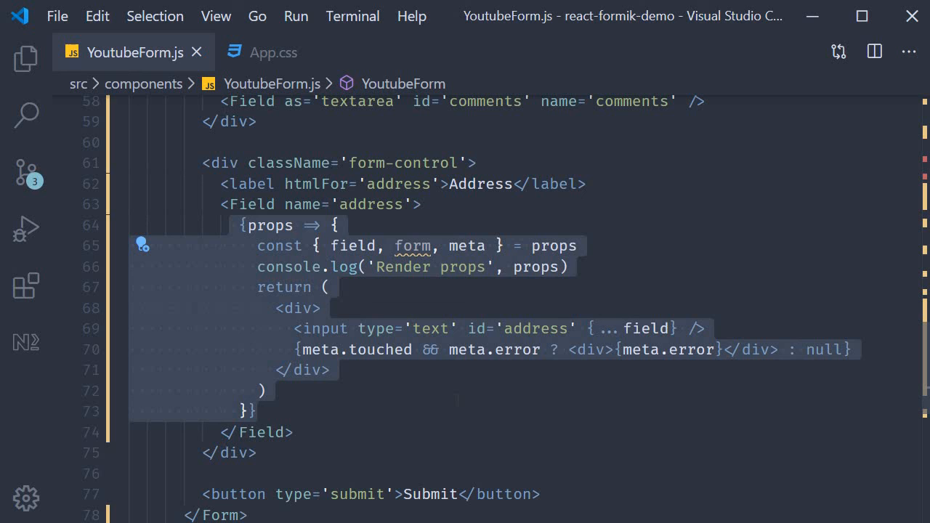
pyautogui.click(255, 411)
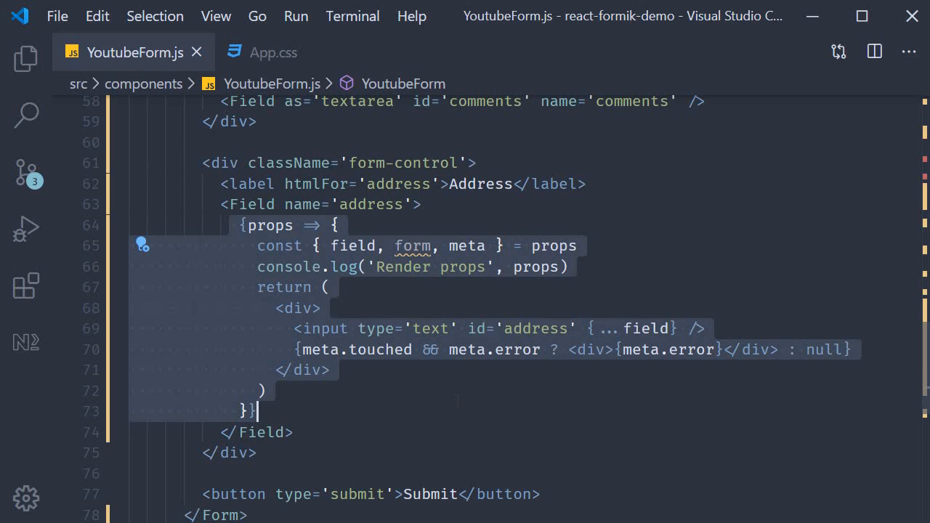